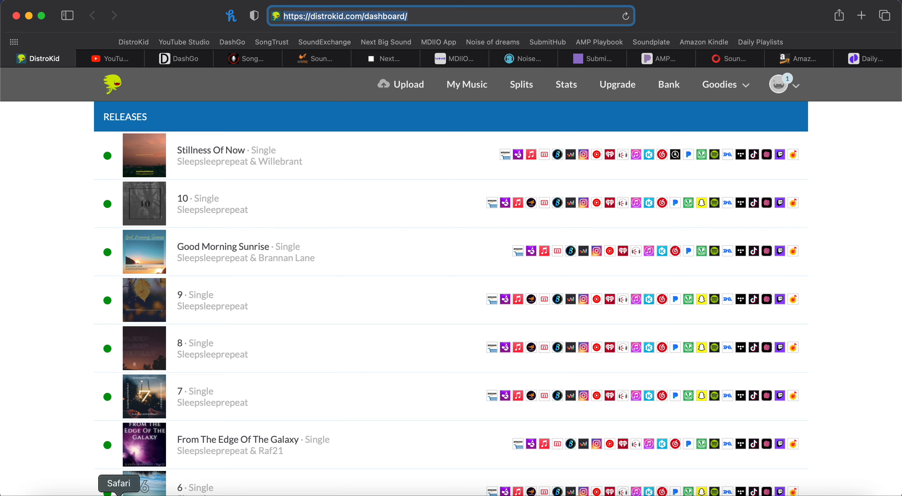
mouse_move(408, 84)
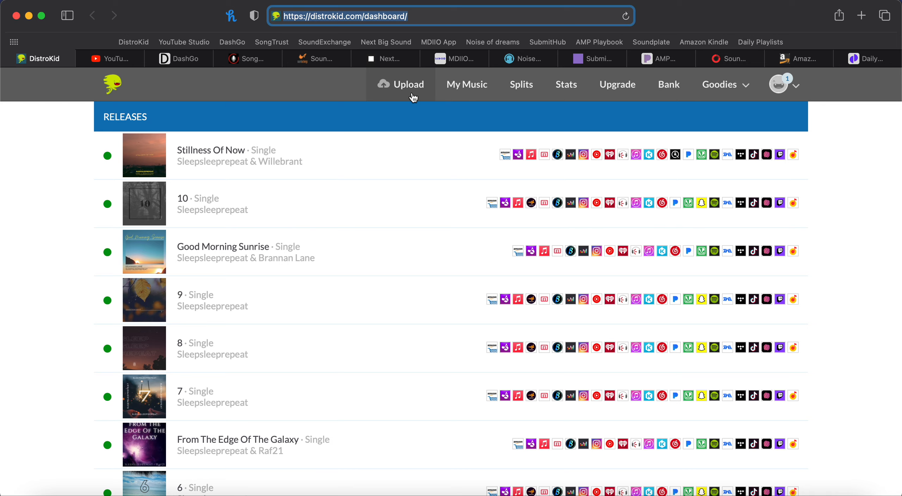
mouse_move(282, 167)
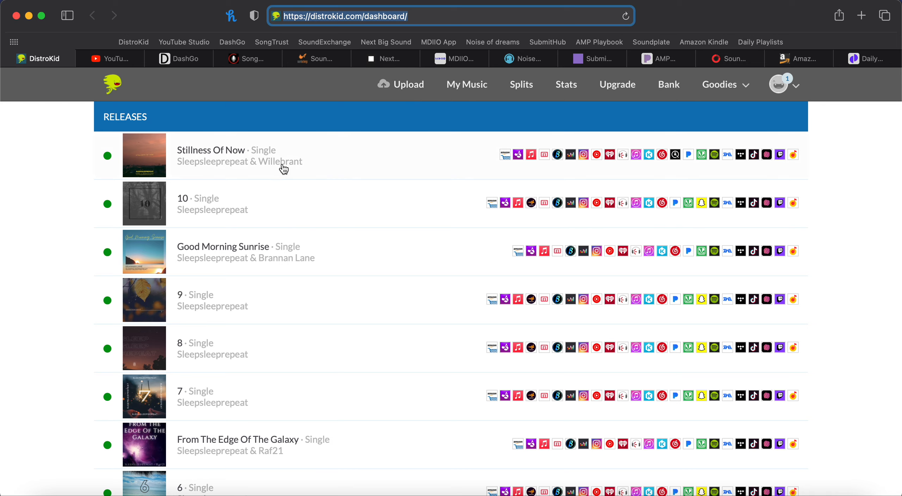
mouse_move(685, 178)
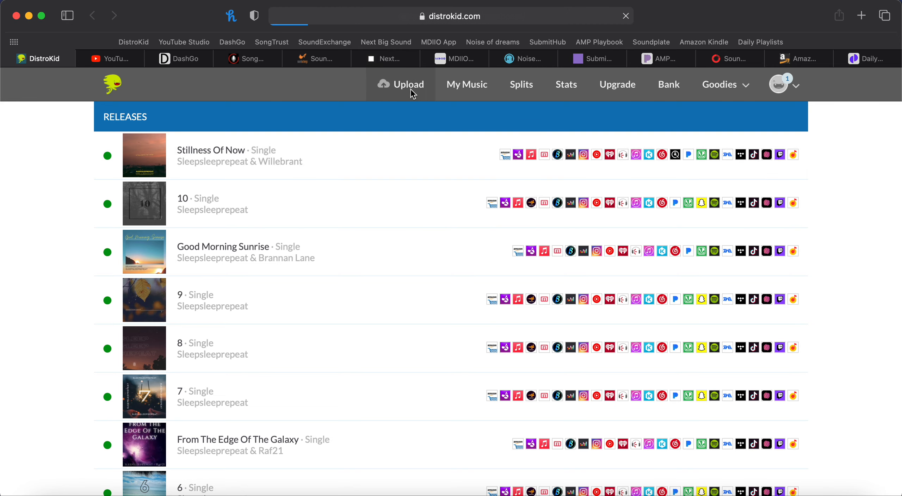
- Start a new music upload and add Snapchat (beta), confirming 100% publishing ownership
left_click(408, 84)
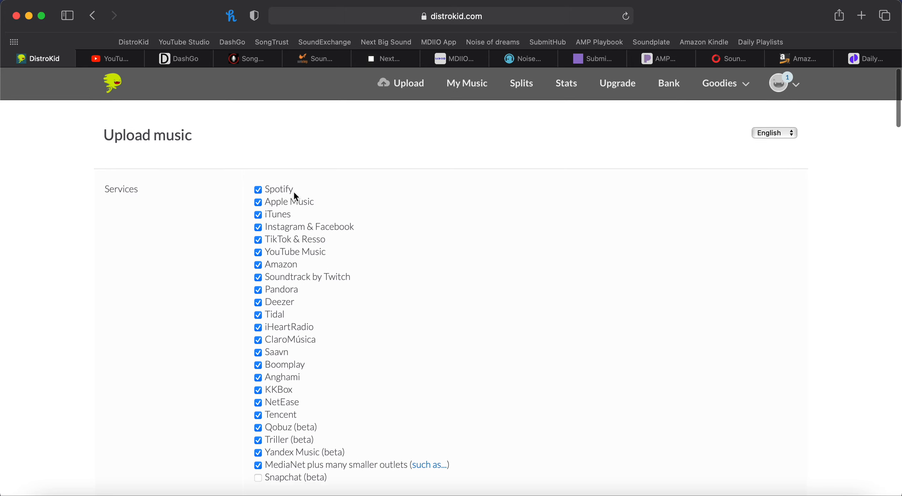
scroll("down", 3)
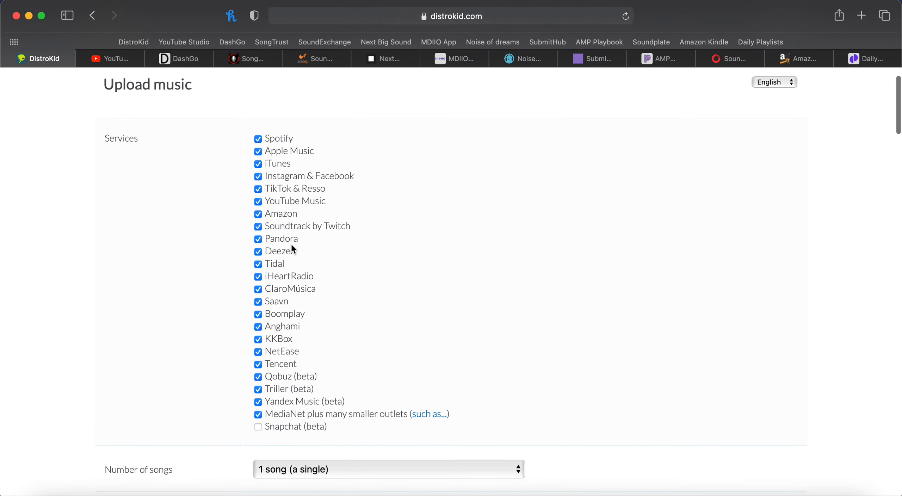
scroll("down", 3)
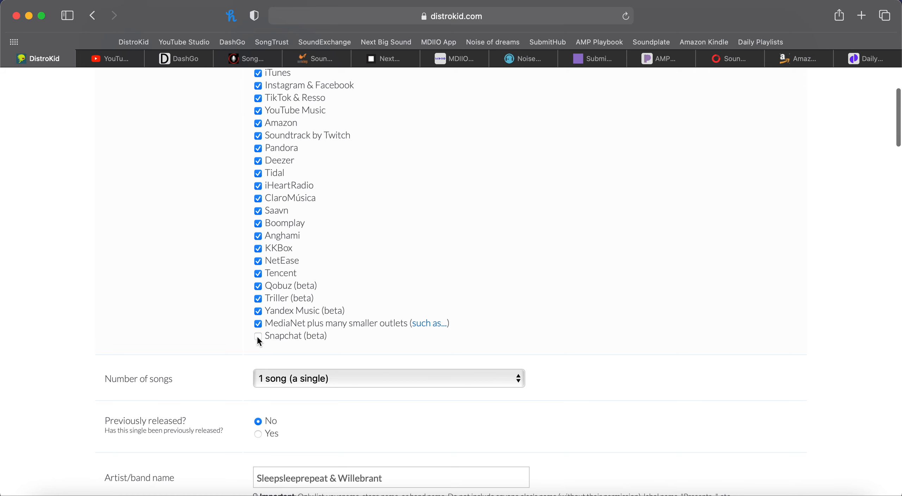
left_click(257, 336)
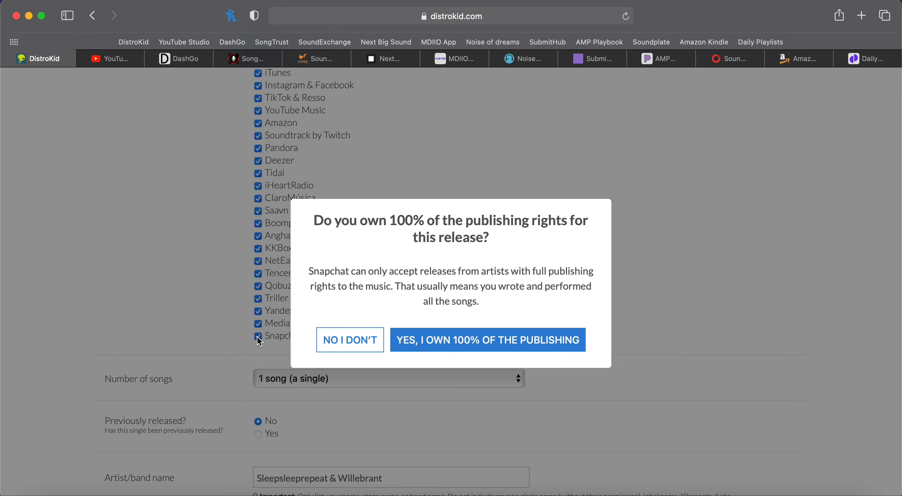
left_click(486, 340)
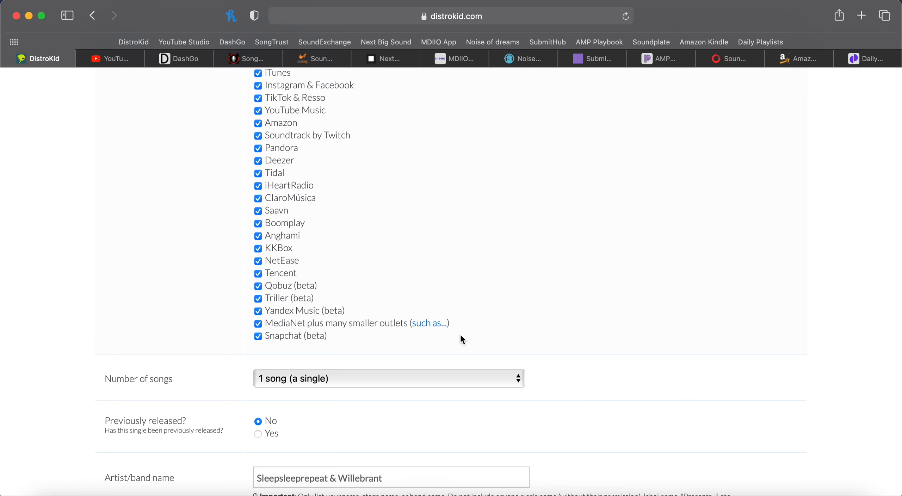
scroll("down", 3)
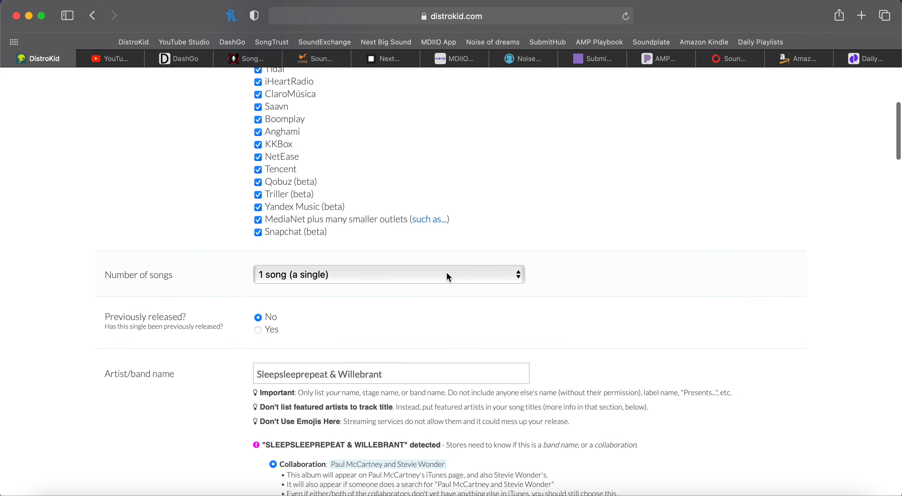
mouse_move(520, 281)
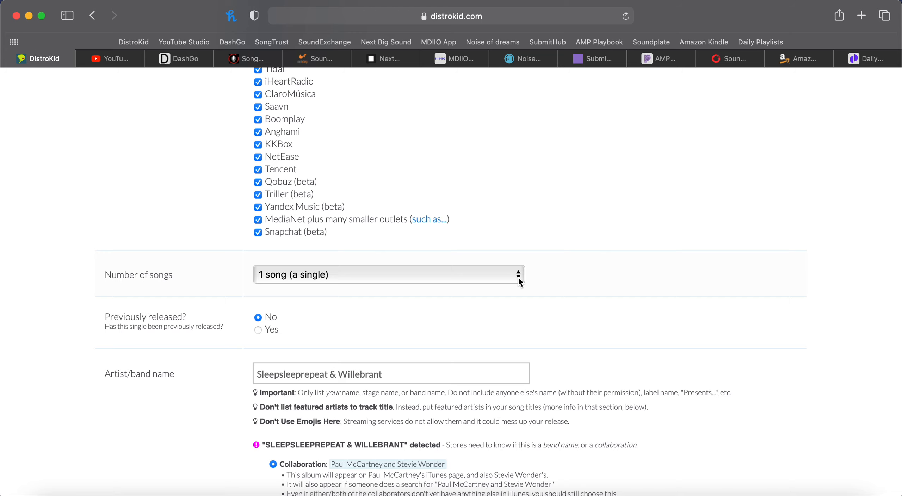
left_click(389, 275)
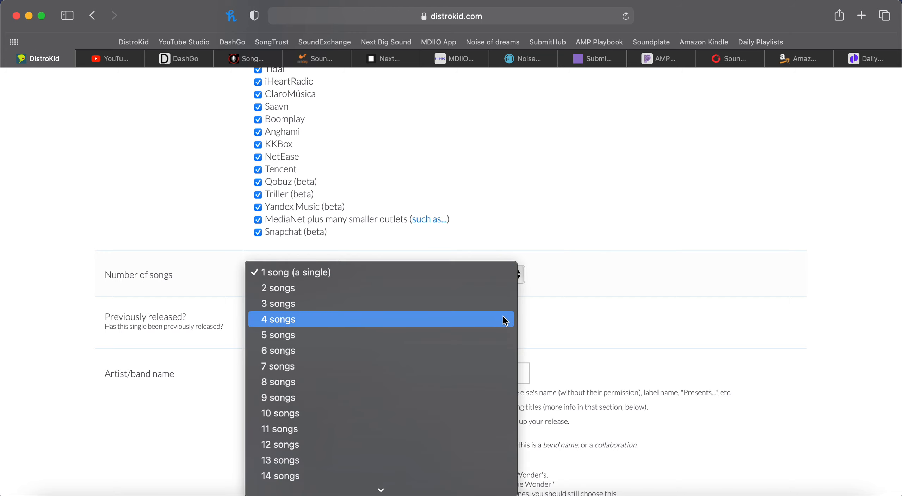
mouse_move(498, 335)
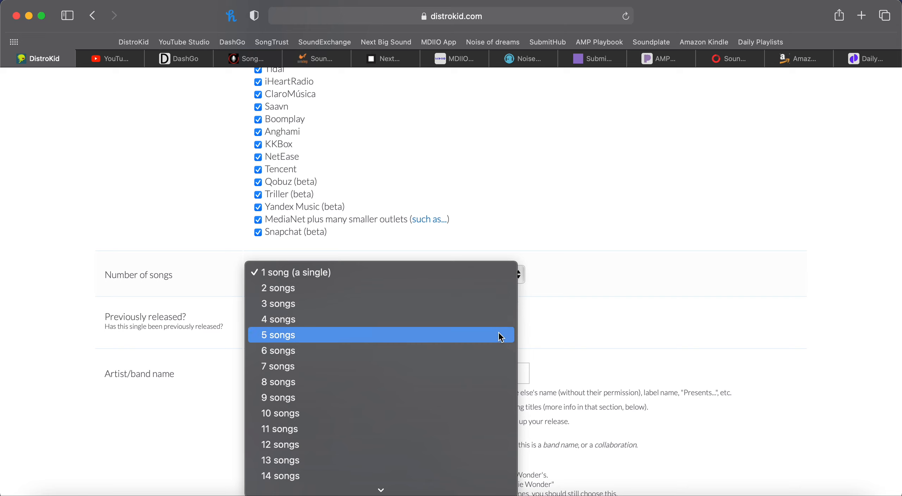
left_click(298, 272)
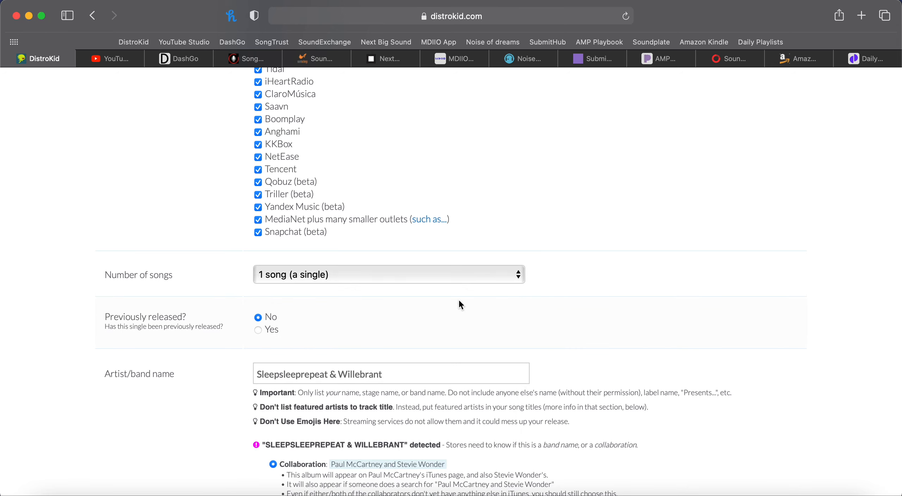
mouse_move(124, 318)
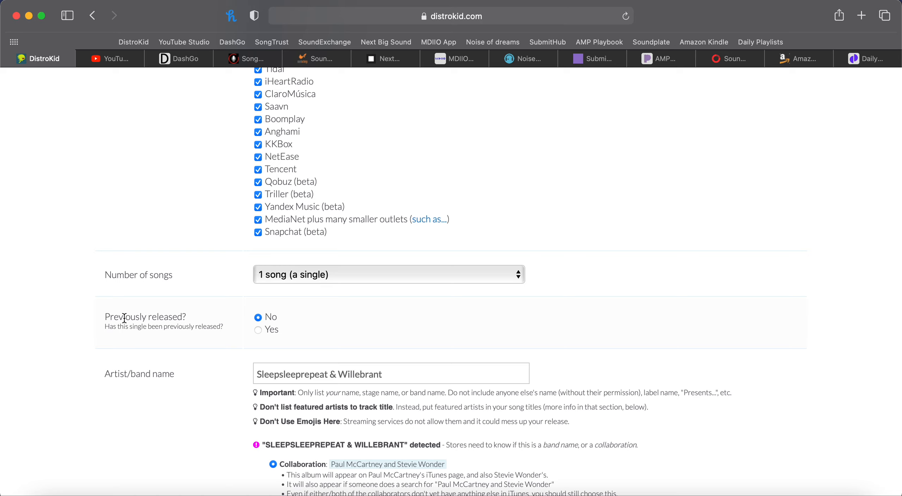
mouse_move(257, 334)
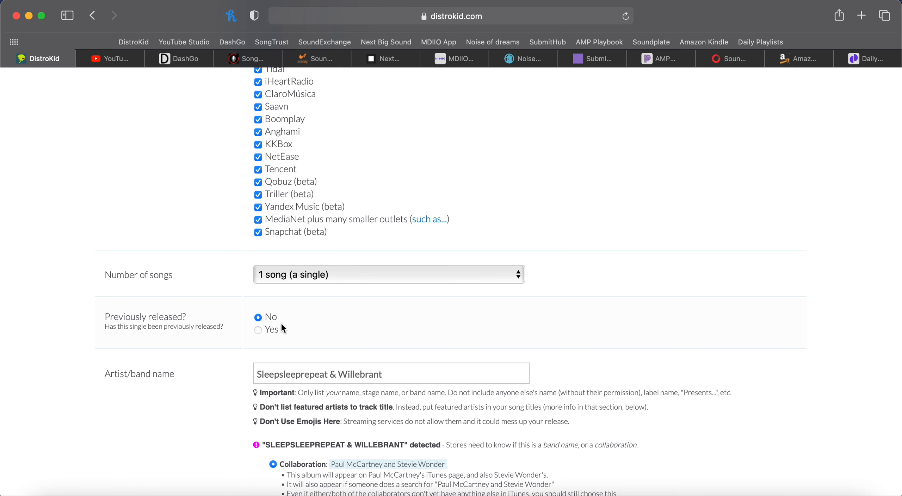
- Replace the artist/band name with 'Sleepsleeprepeat' alone
scroll("down", 3)
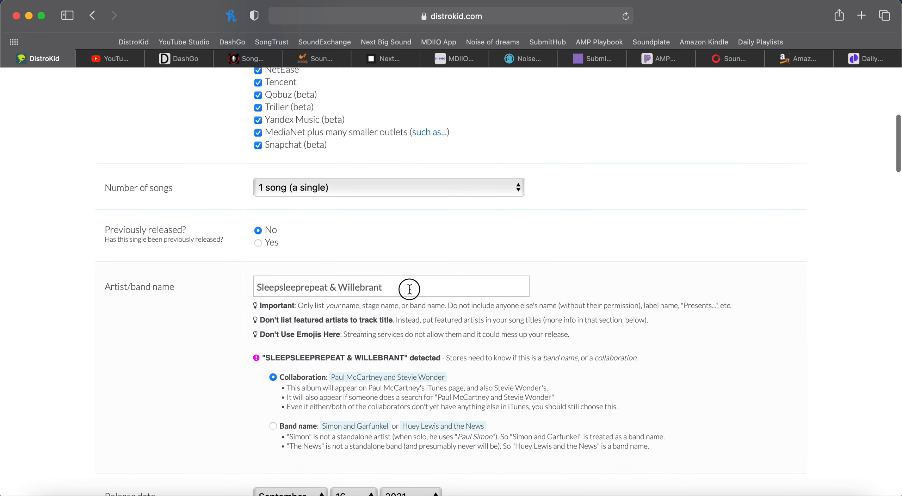
key("Backspace")
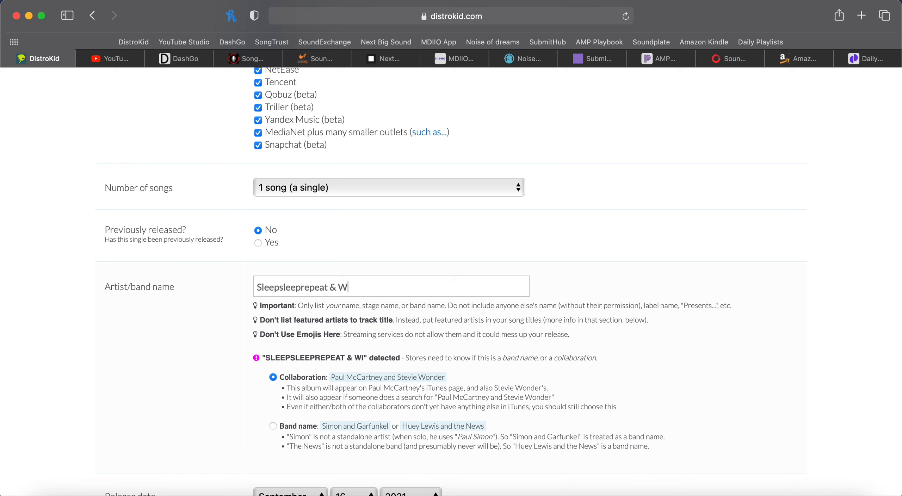
type("Sleepsleeprepeat")
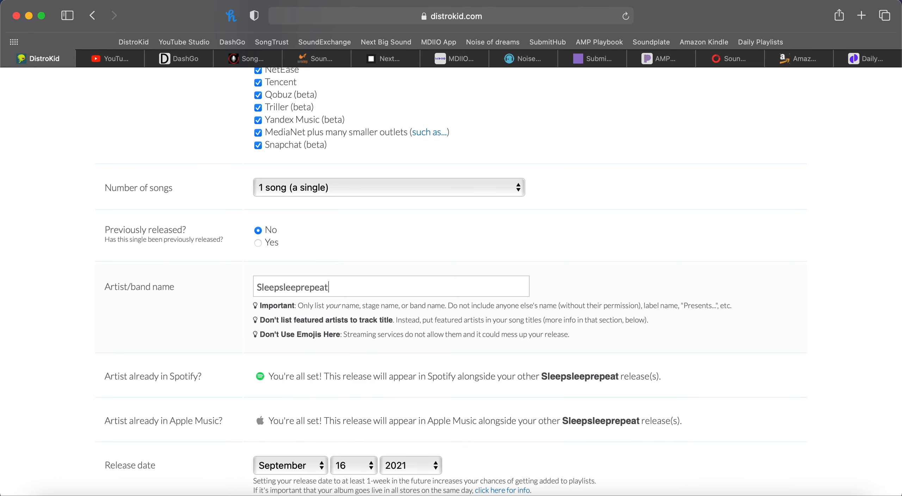
mouse_move(339, 286)
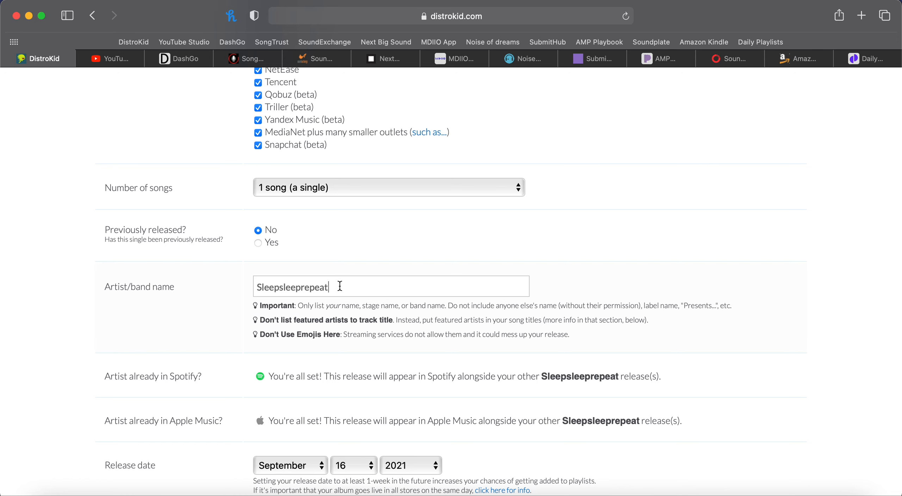
scroll("down", 3)
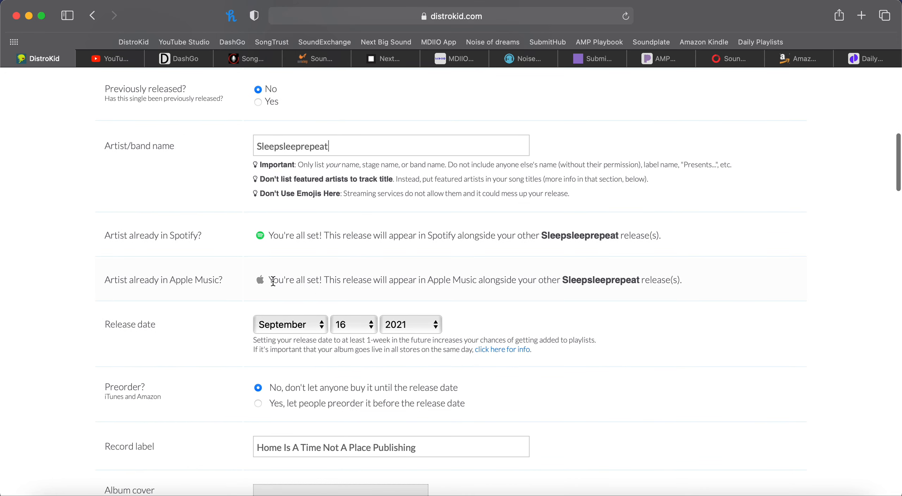
mouse_move(227, 244)
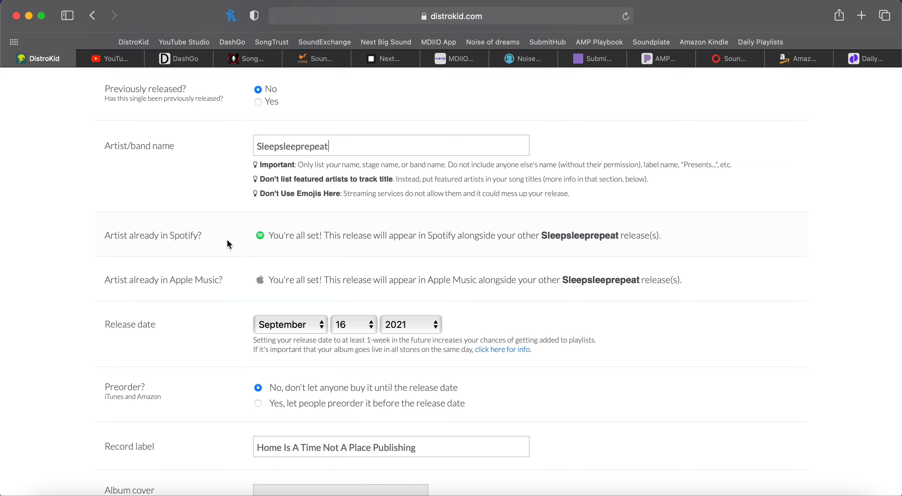
mouse_move(296, 235)
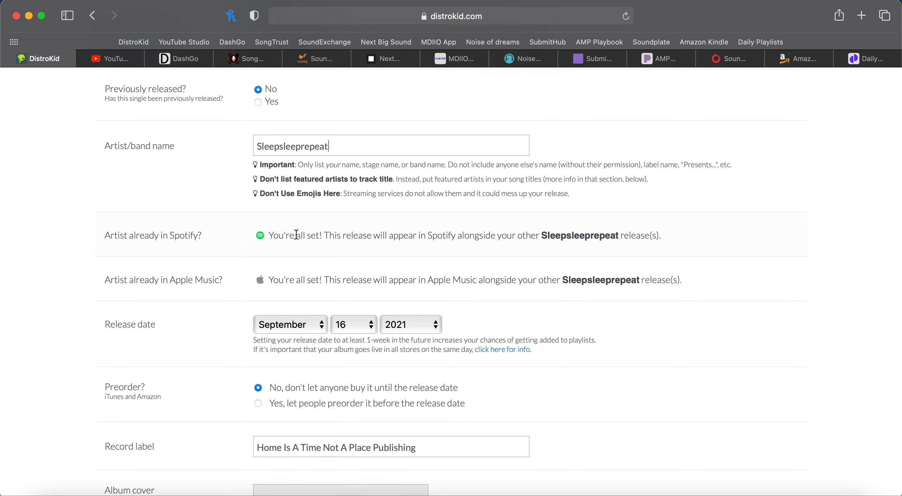
mouse_move(193, 292)
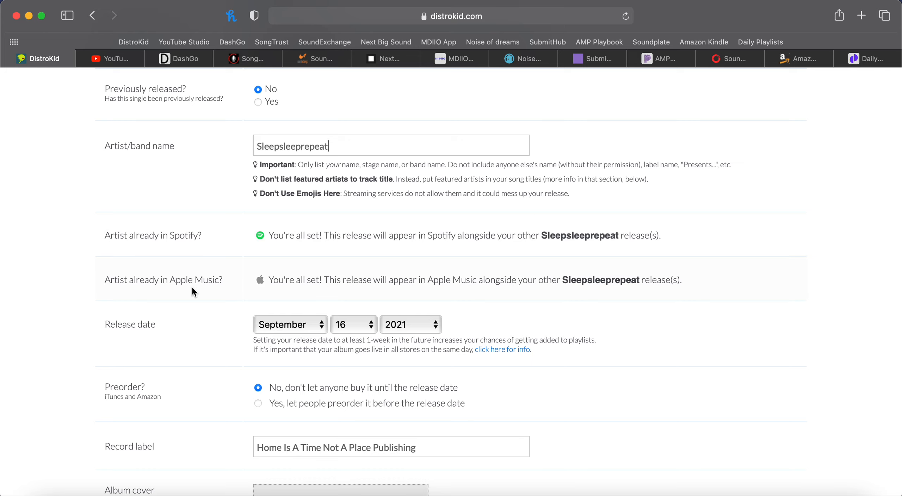
- Set the release month to October and sync the release to 12:00 AM New York time
scroll("down", 3)
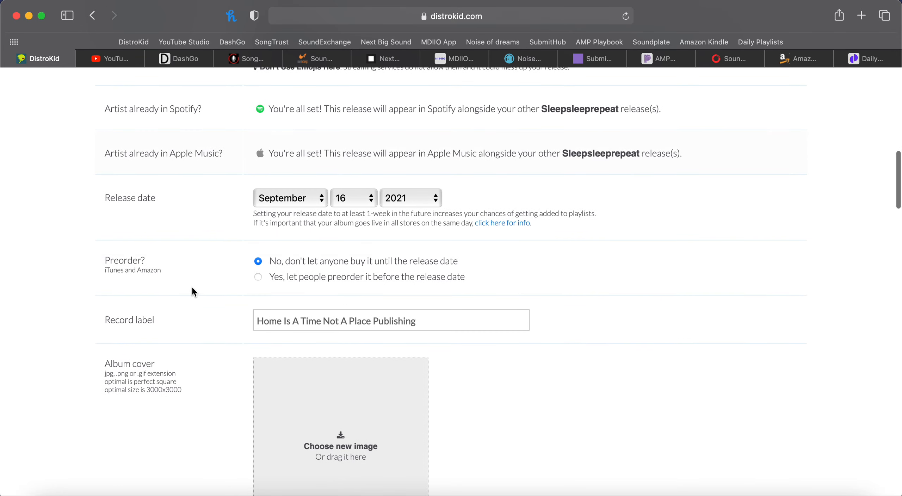
mouse_move(313, 209)
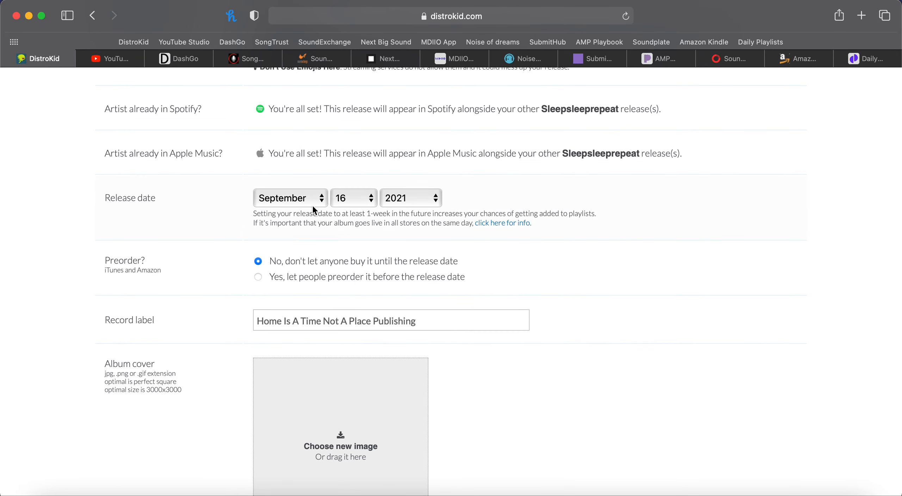
mouse_move(324, 206)
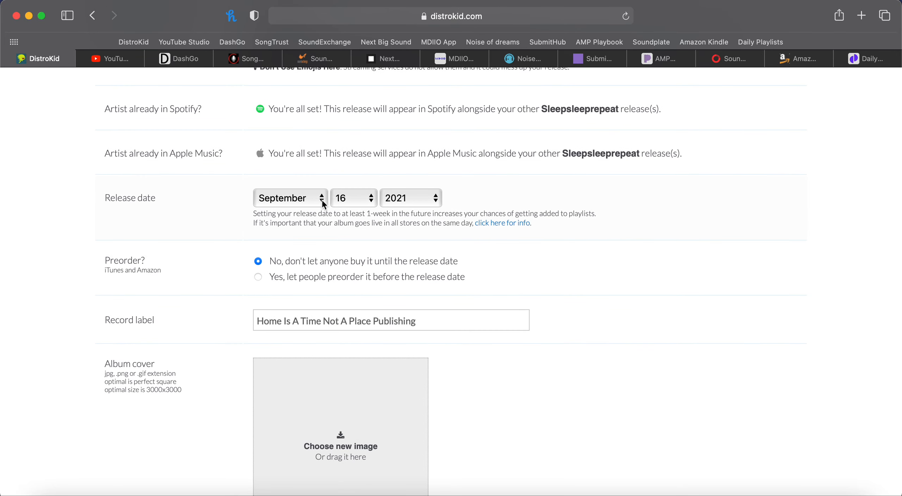
left_click(290, 198)
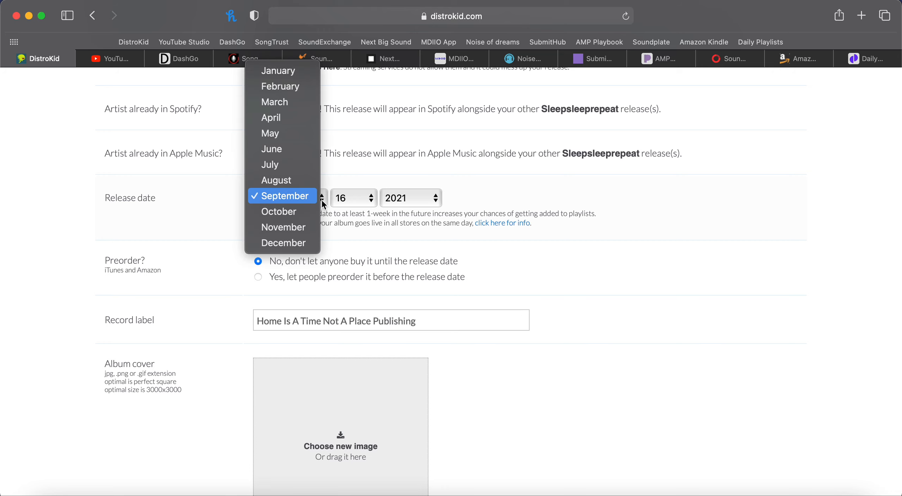
mouse_move(279, 211)
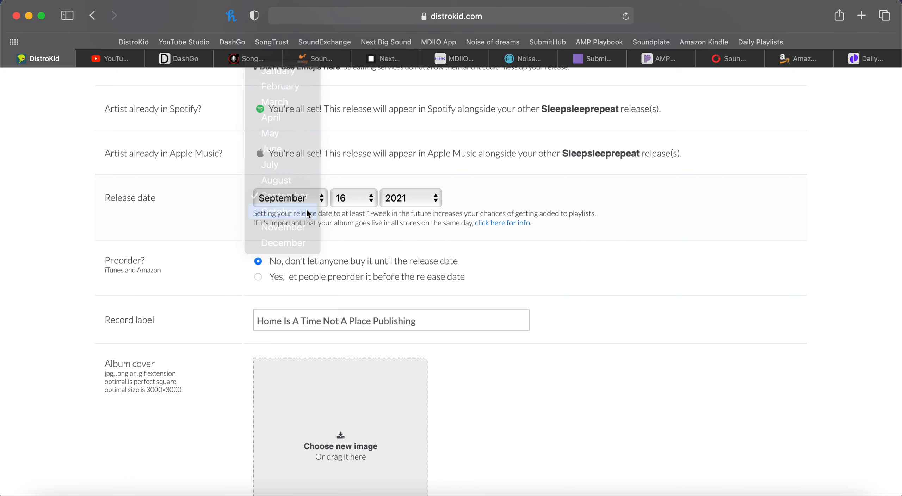
left_click(281, 211)
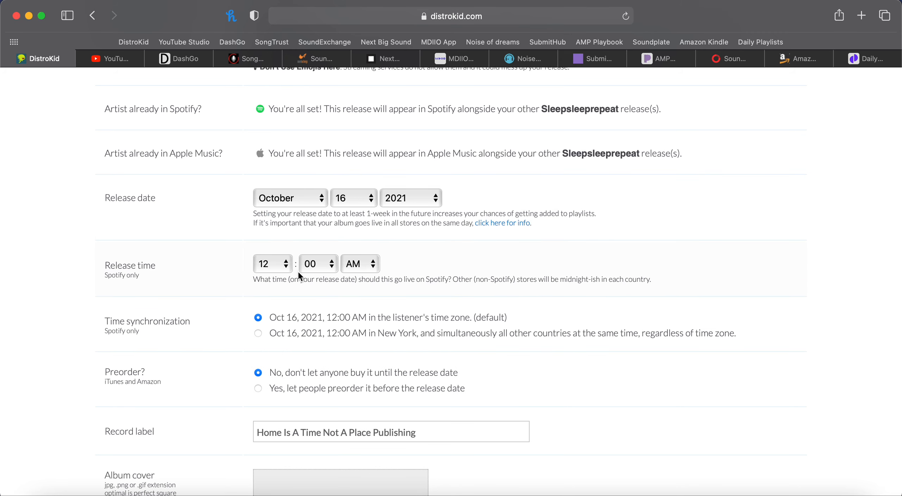
scroll("down", 3)
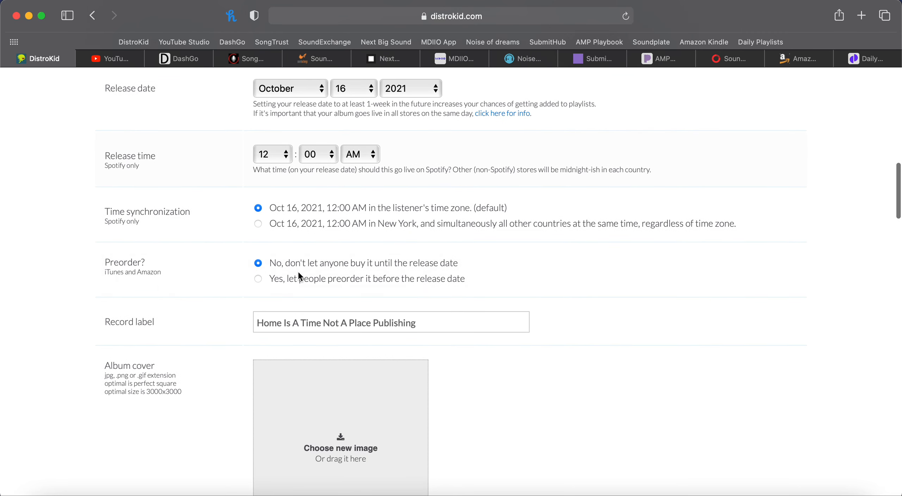
mouse_move(257, 228)
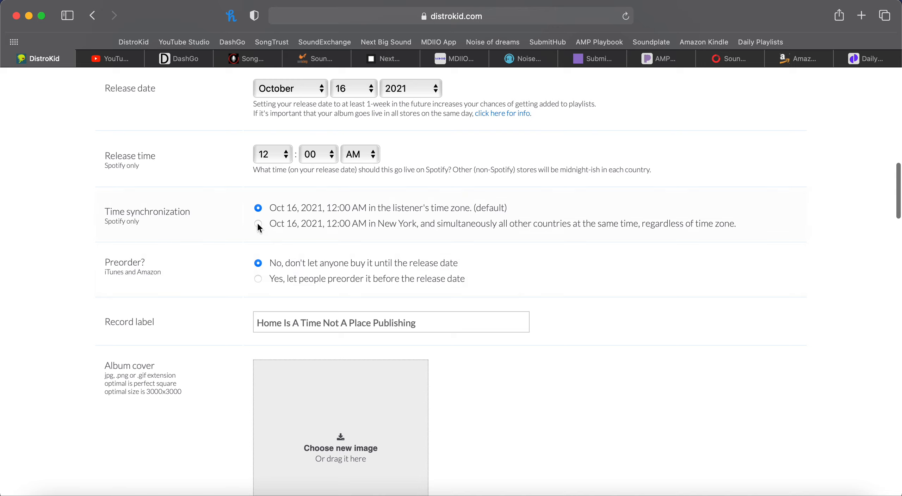
left_click(258, 223)
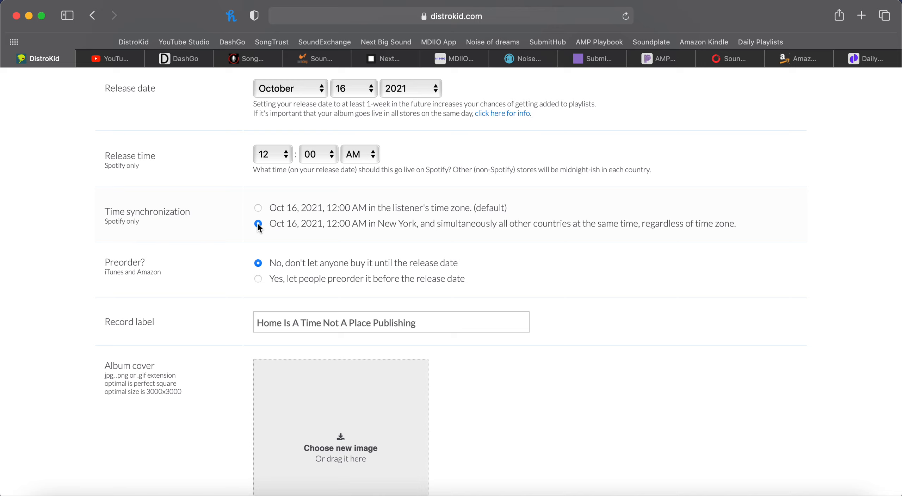
- Enable preorders with a pre-order start date of October 1, 2021
left_click(258, 279)
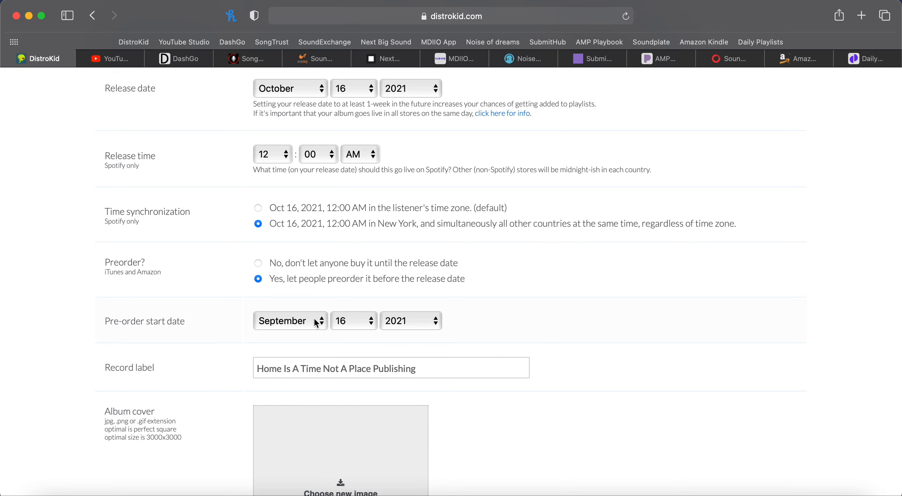
left_click(290, 320)
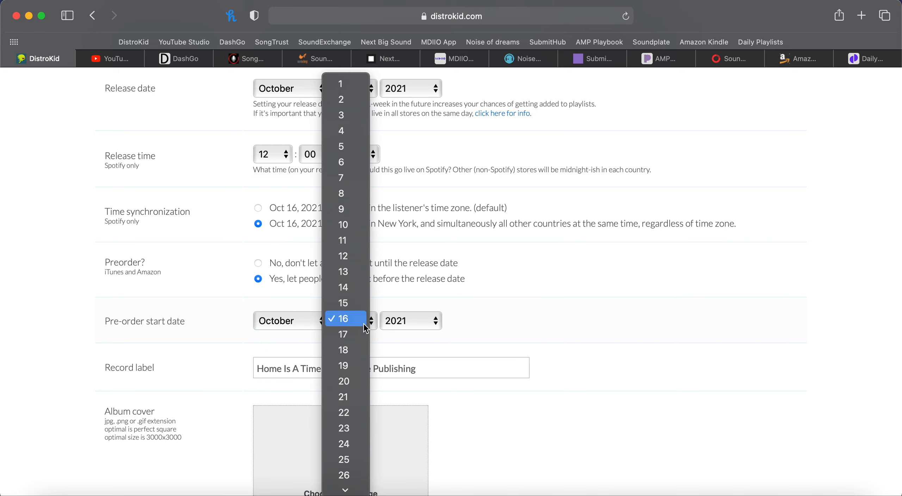
mouse_move(349, 86)
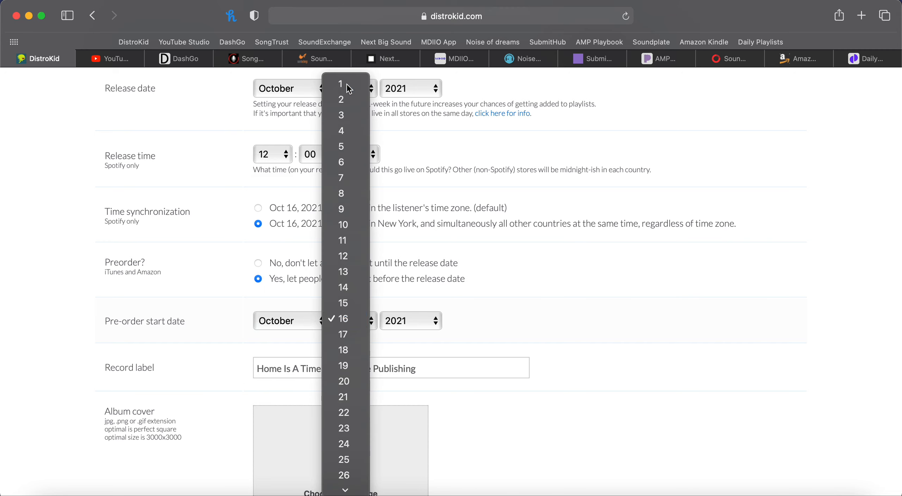
left_click(343, 318)
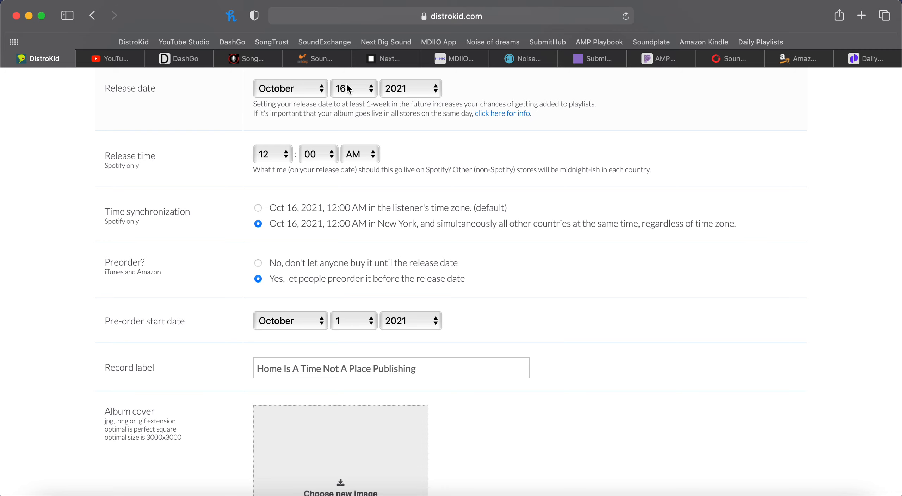
scroll("down", 3)
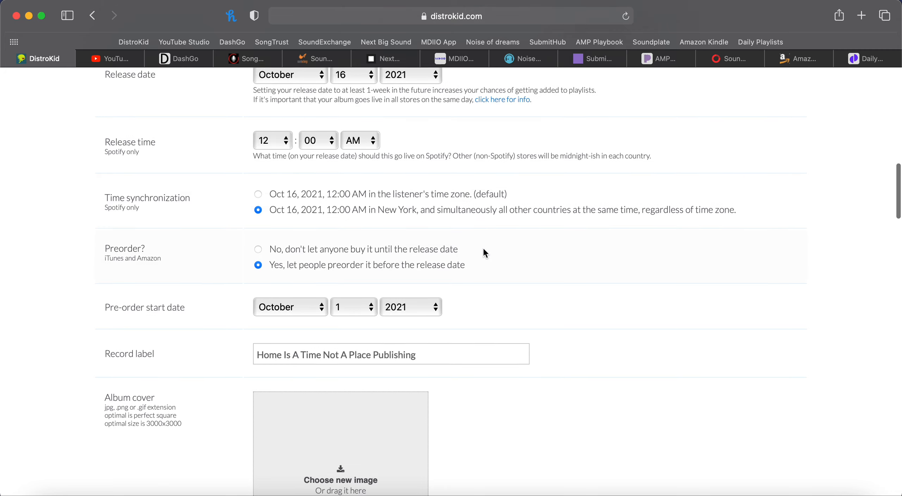
scroll("down", 3)
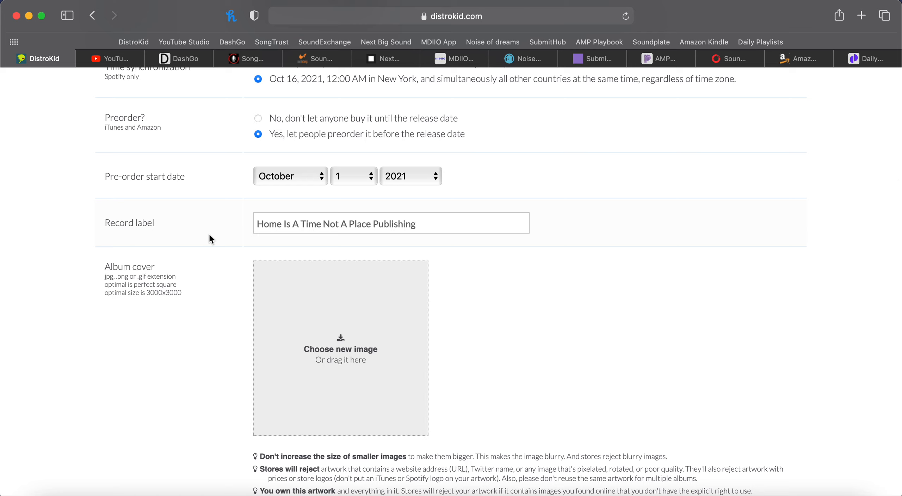
mouse_move(433, 229)
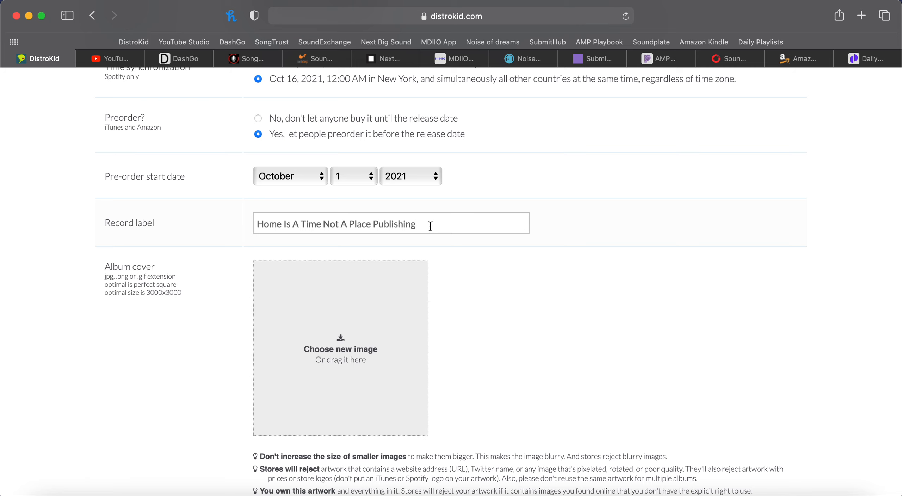
scroll("down", 3)
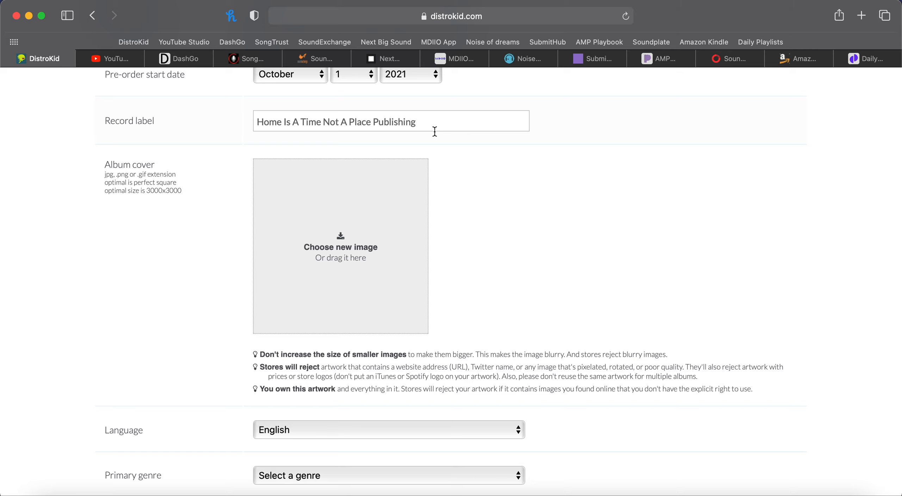
mouse_move(273, 197)
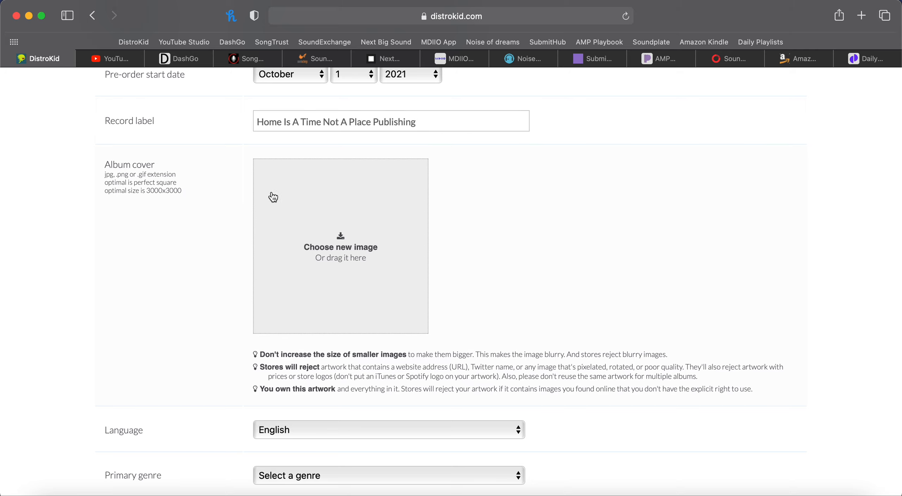
mouse_move(375, 238)
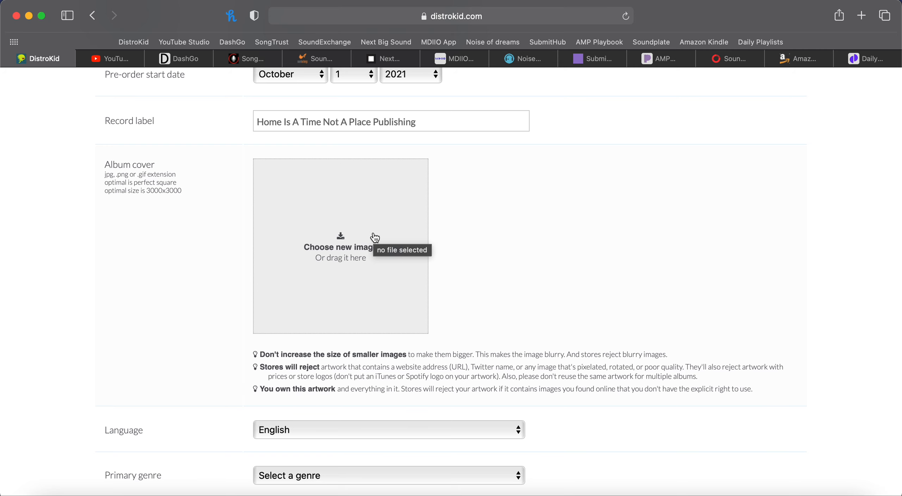
scroll("down", 3)
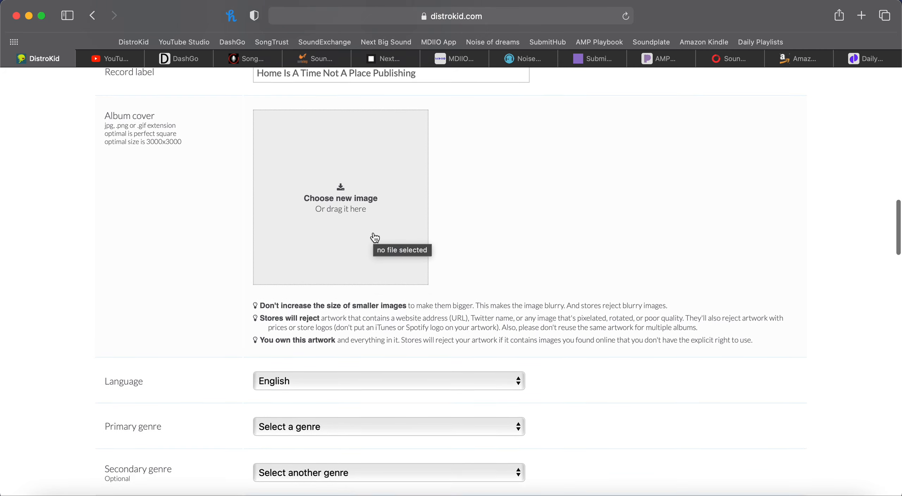
scroll("down", 3)
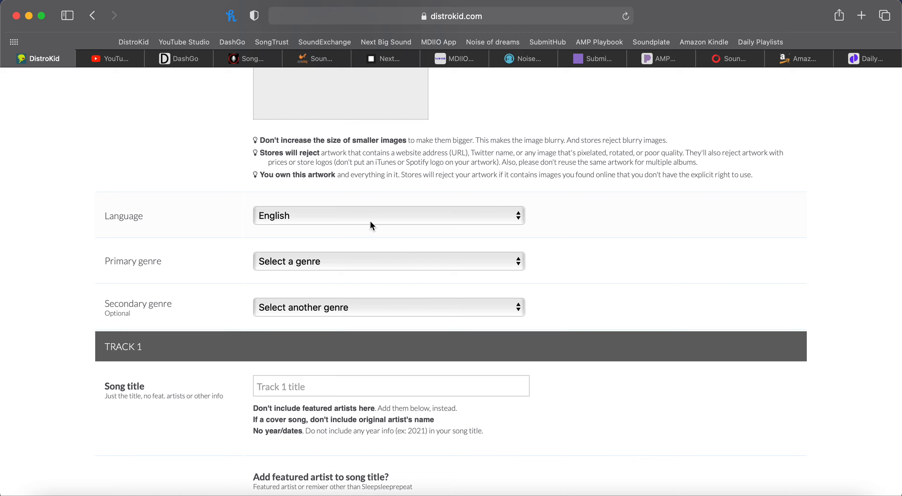
left_click(389, 260)
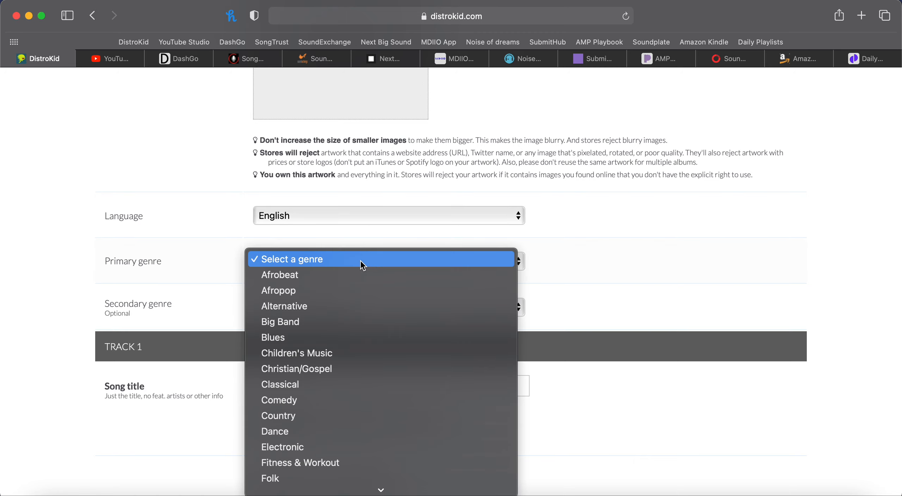
mouse_move(352, 416)
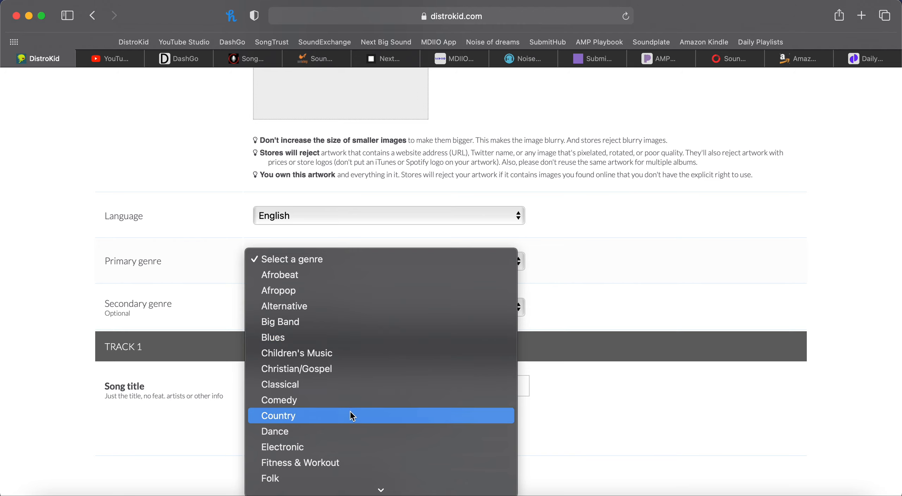
mouse_move(383, 321)
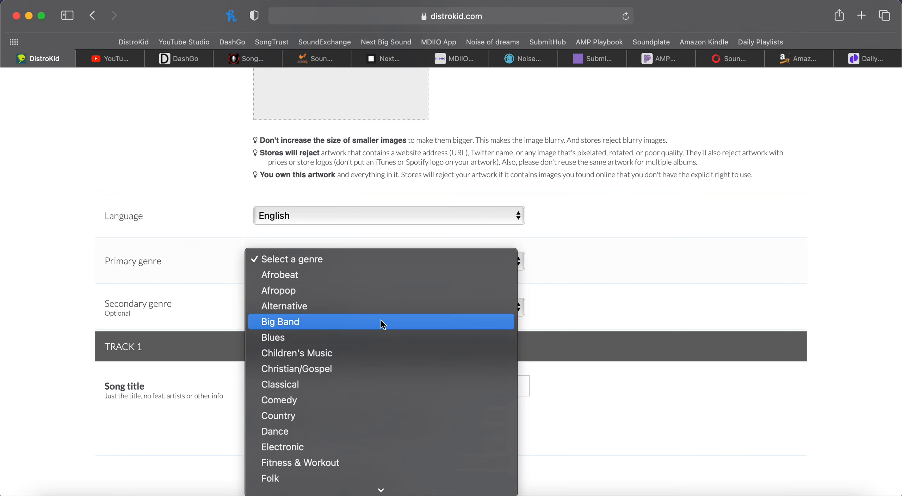
scroll("down", 3)
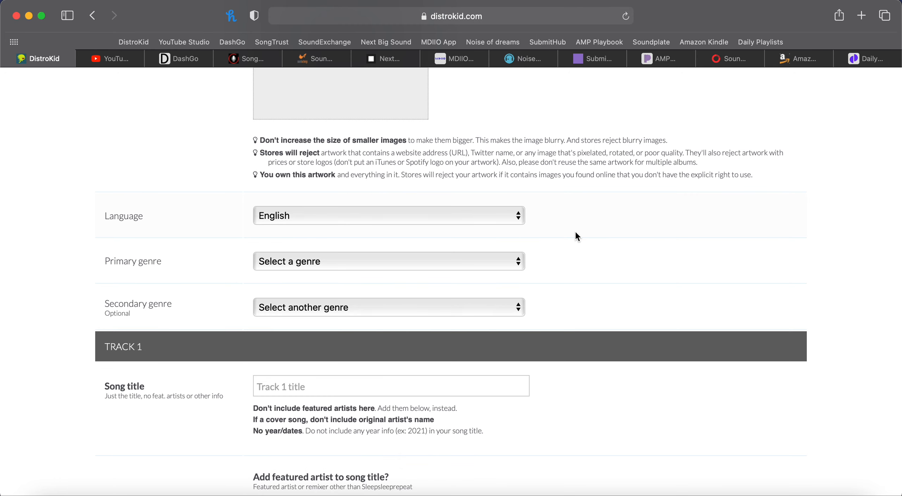
mouse_move(521, 313)
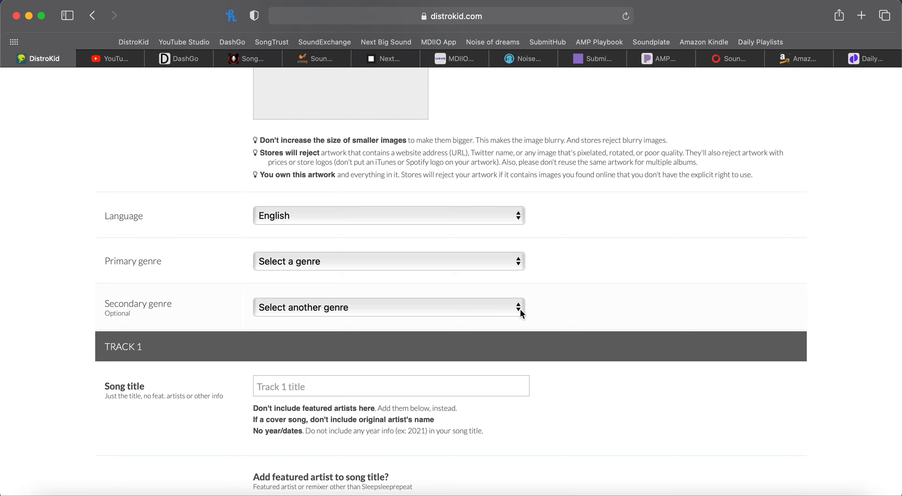
scroll("down", 3)
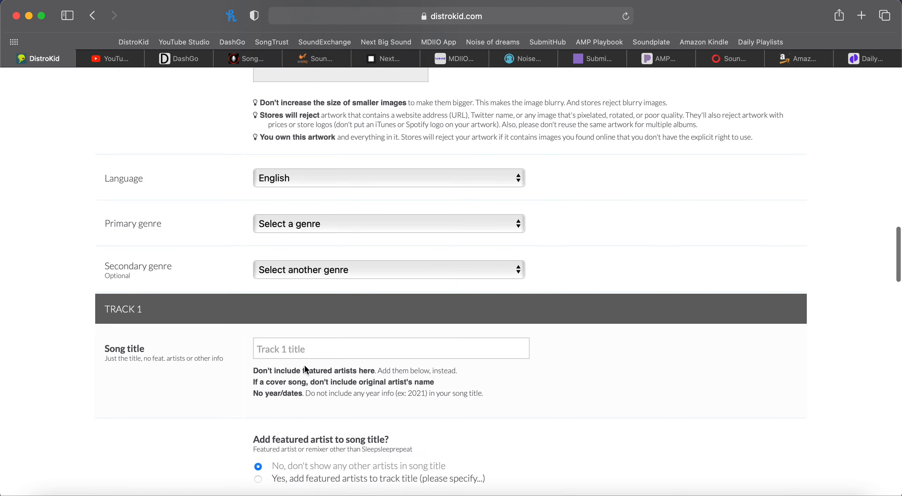
scroll("down", 3)
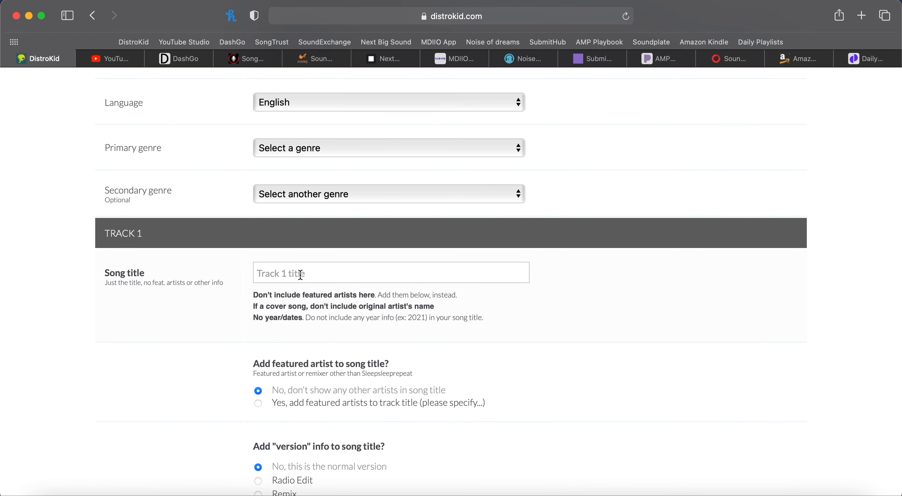
scroll("down", 3)
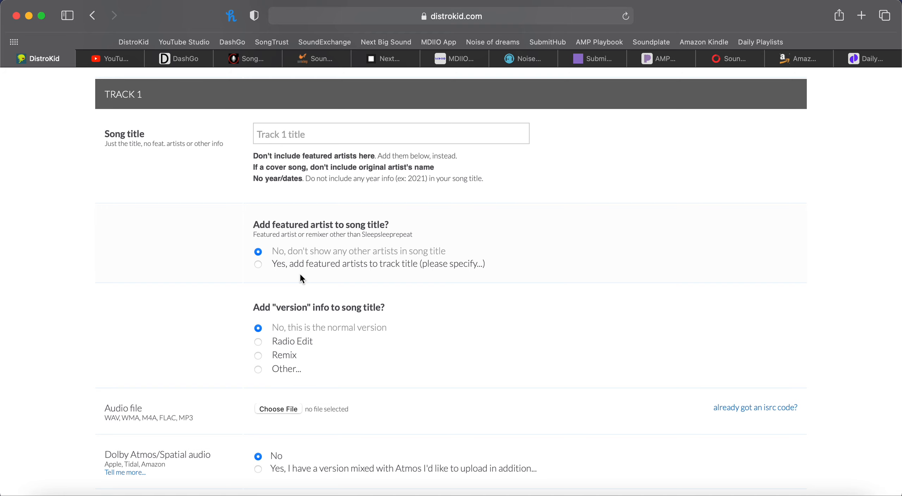
mouse_move(257, 278)
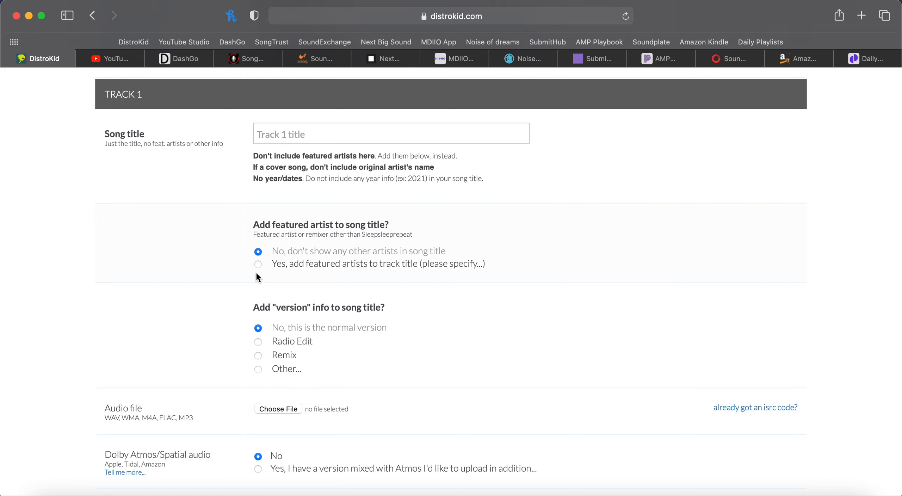
scroll("down", 3)
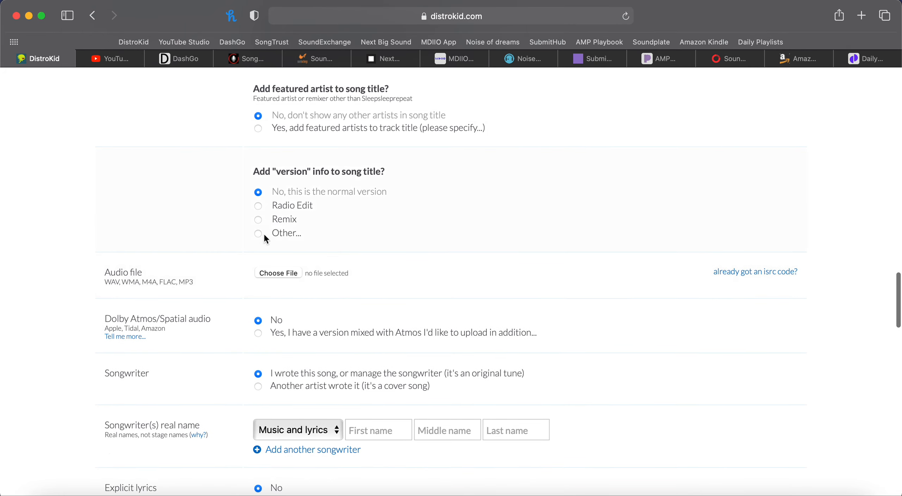
mouse_move(260, 210)
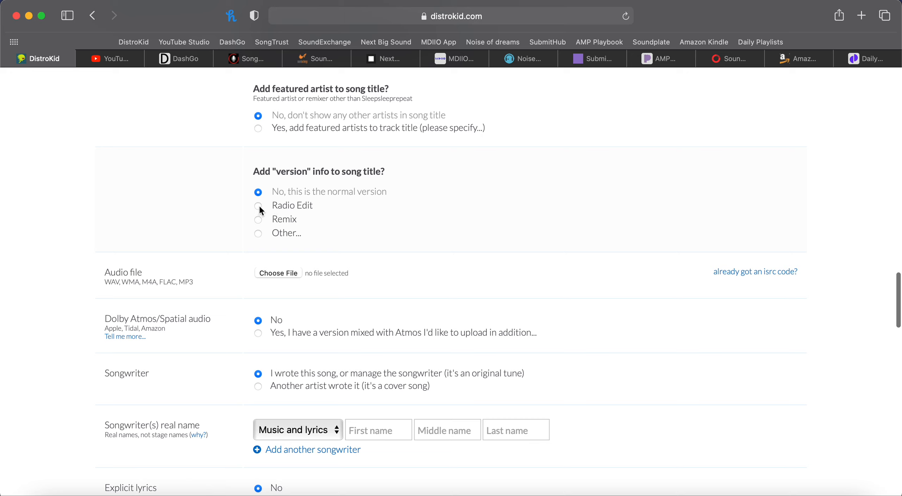
mouse_move(323, 211)
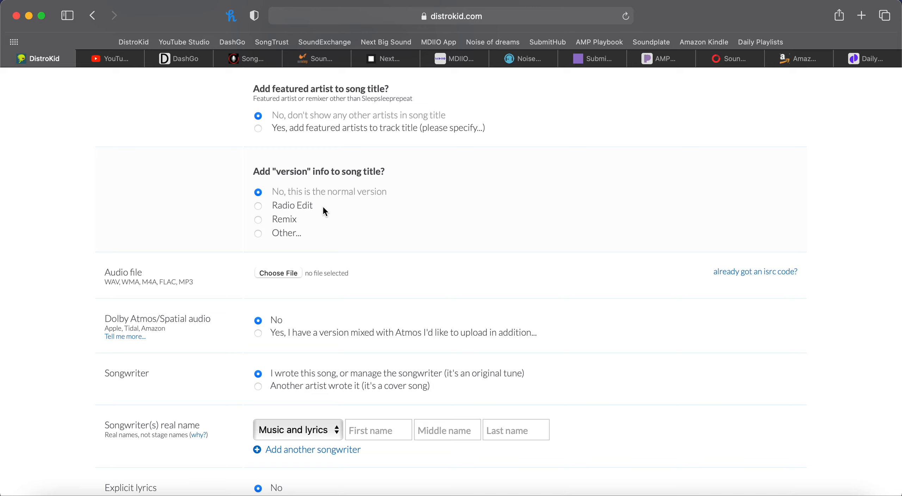
mouse_move(260, 226)
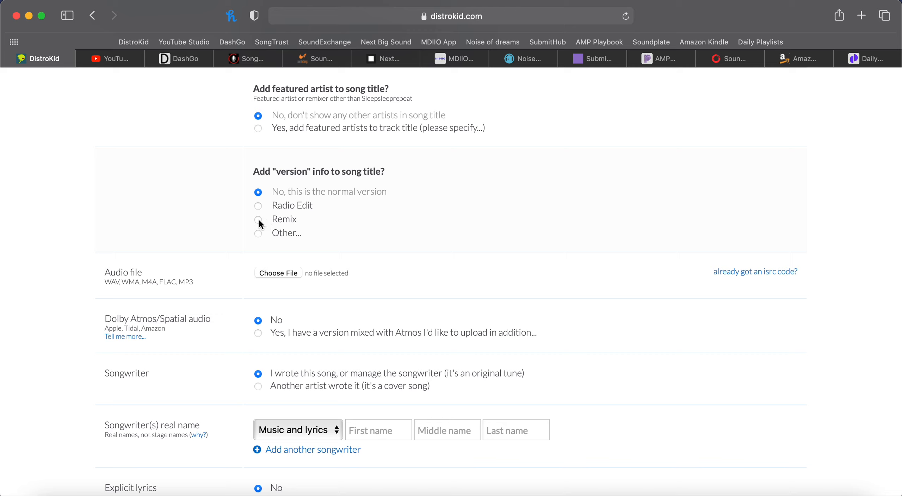
mouse_move(213, 274)
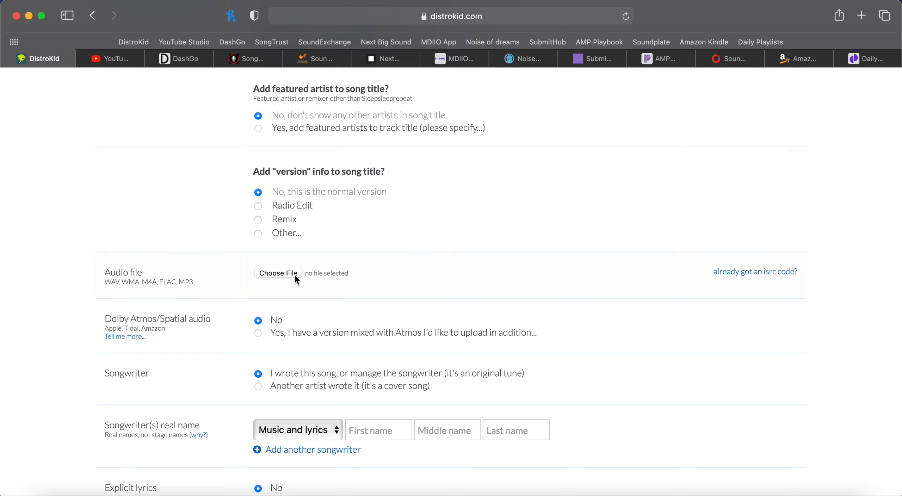
mouse_move(751, 275)
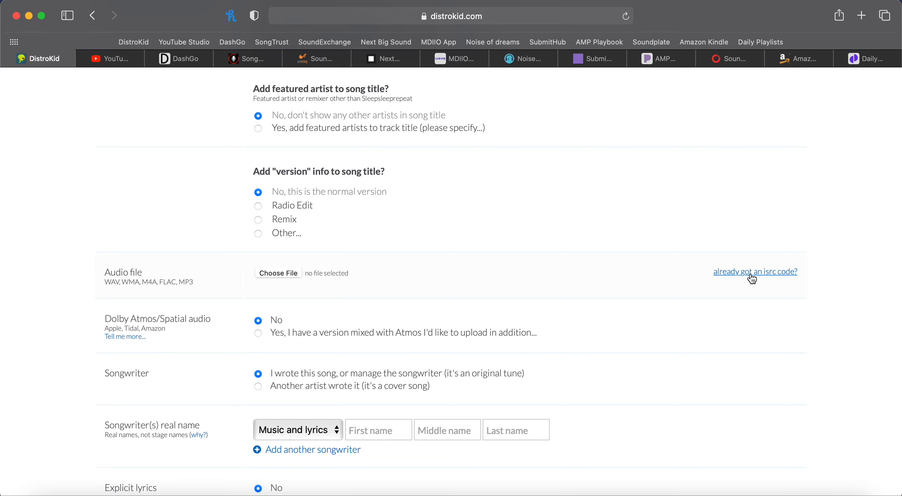
- Scroll down to the songwriter, explicit lyrics, radio edit and instrumental questions
scroll("down", 3)
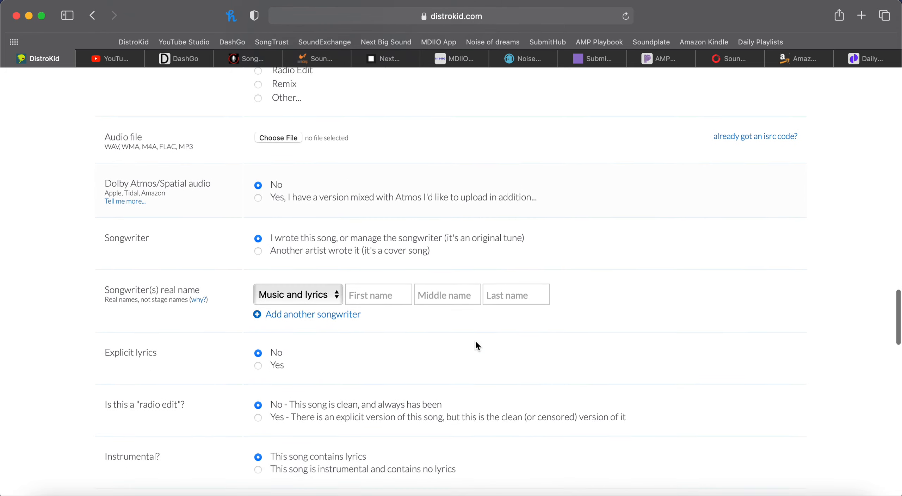
scroll("down", 3)
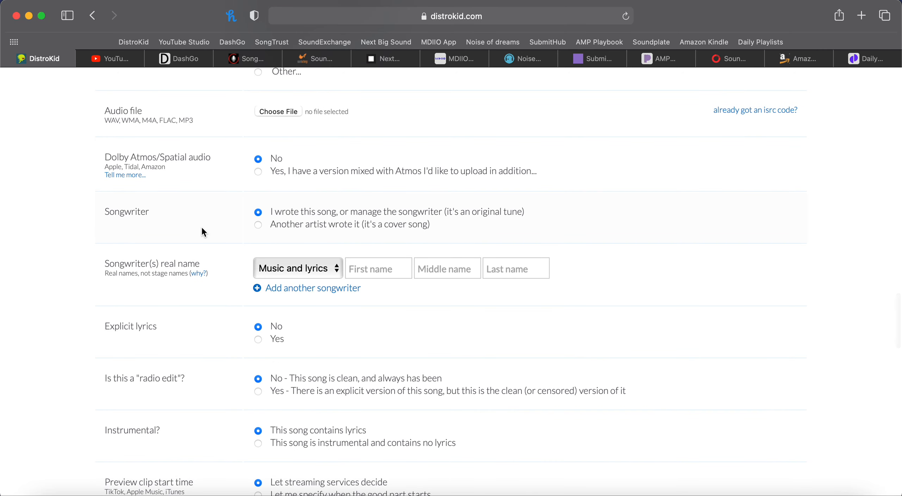
mouse_move(325, 221)
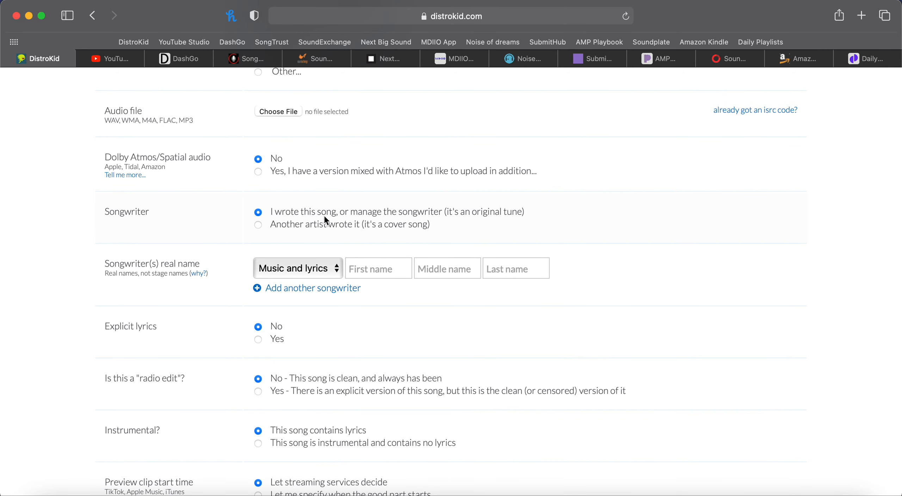
mouse_move(323, 232)
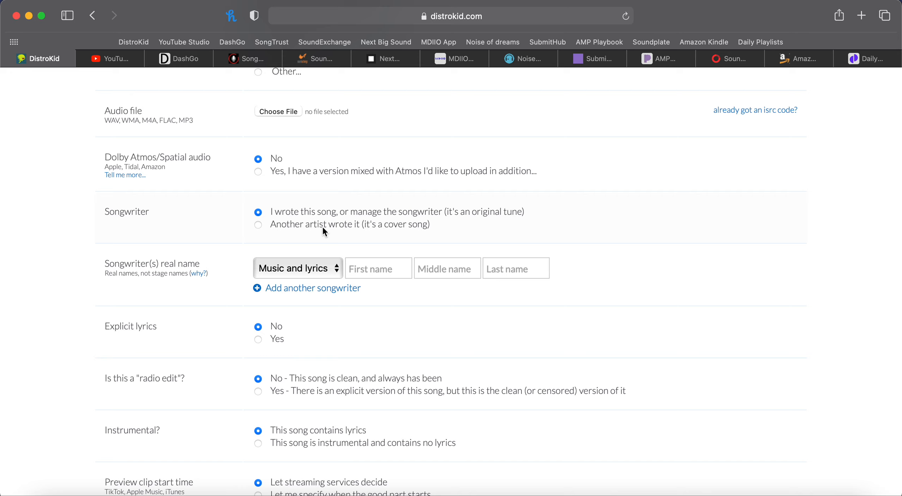
mouse_move(149, 265)
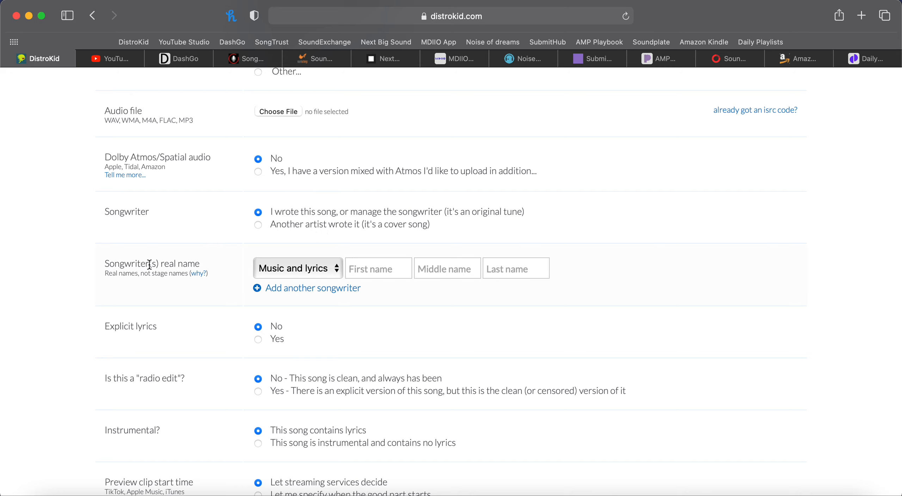
mouse_move(344, 273)
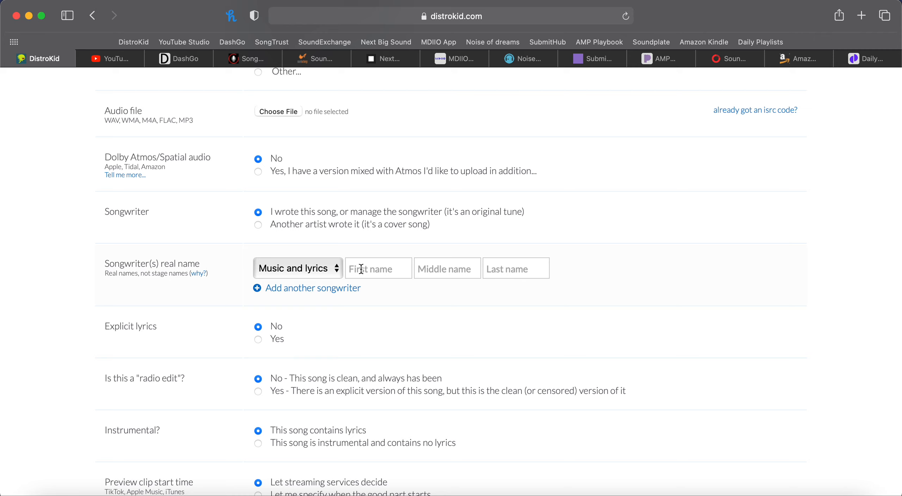
- Scroll further to reveal the preview clip start time and the $0.99 track price
scroll("down", 3)
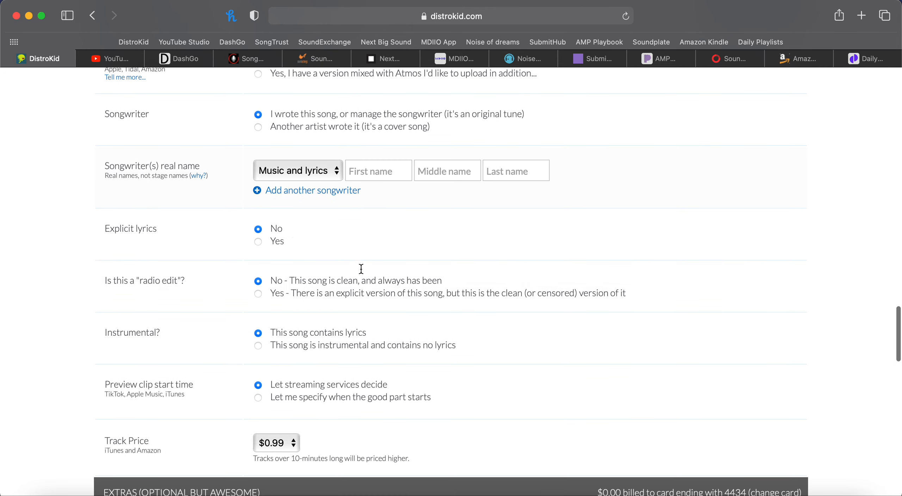
mouse_move(260, 245)
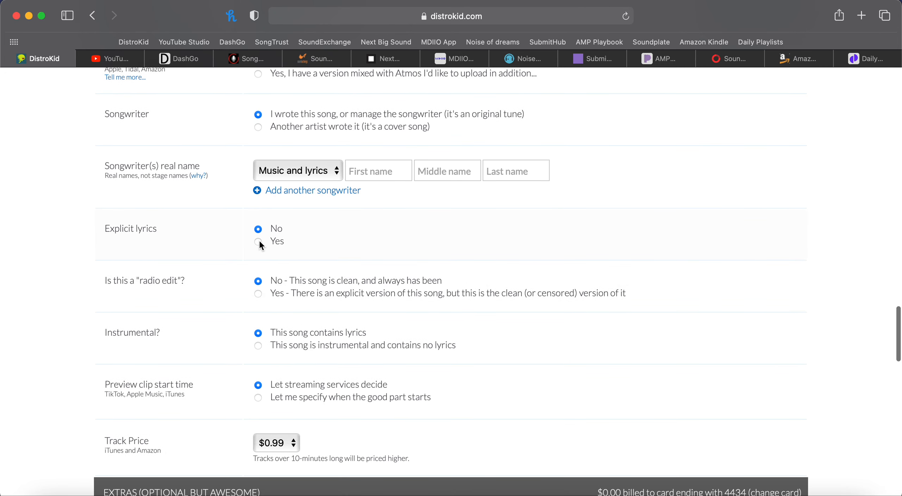
mouse_move(164, 293)
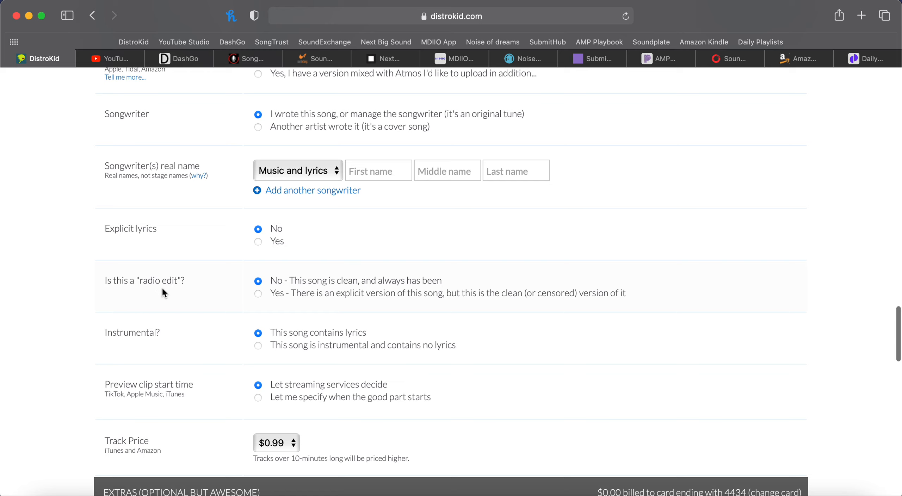
mouse_move(305, 282)
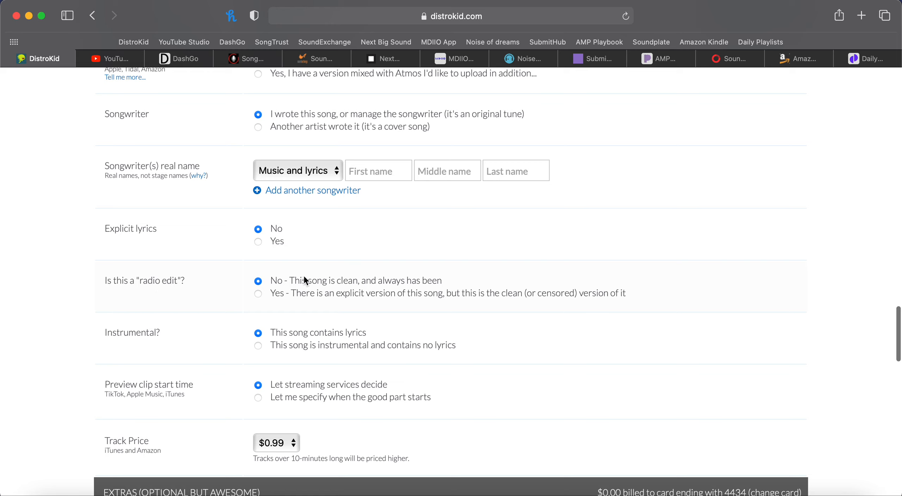
mouse_move(373, 283)
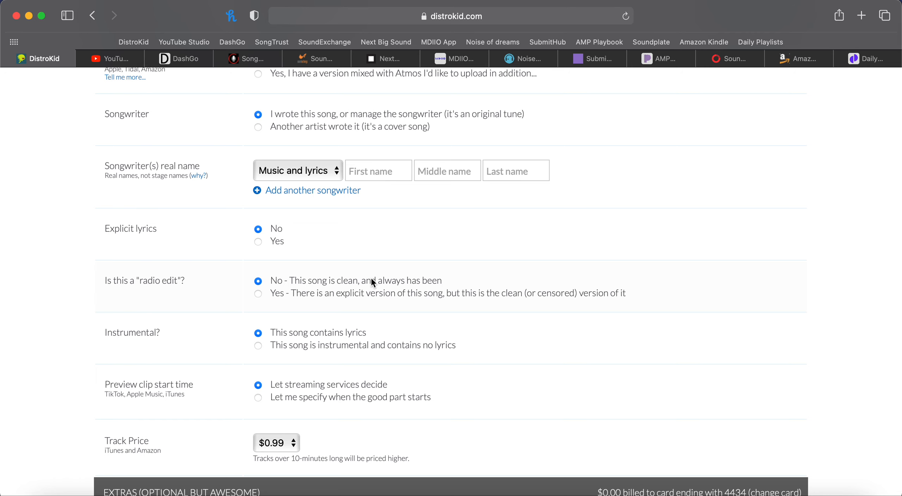
- Choose to specify the preview clip start time, showing 00:00 minute and second pickers
scroll("down", 3)
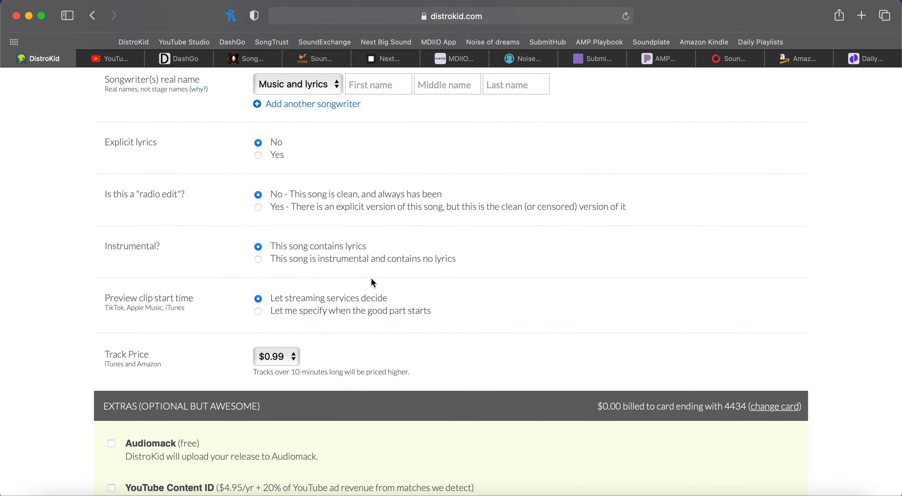
mouse_move(270, 309)
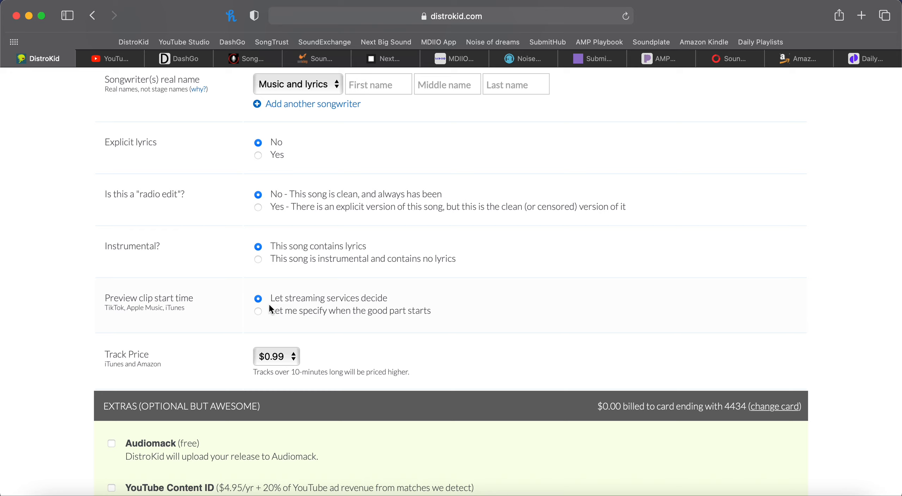
left_click(258, 310)
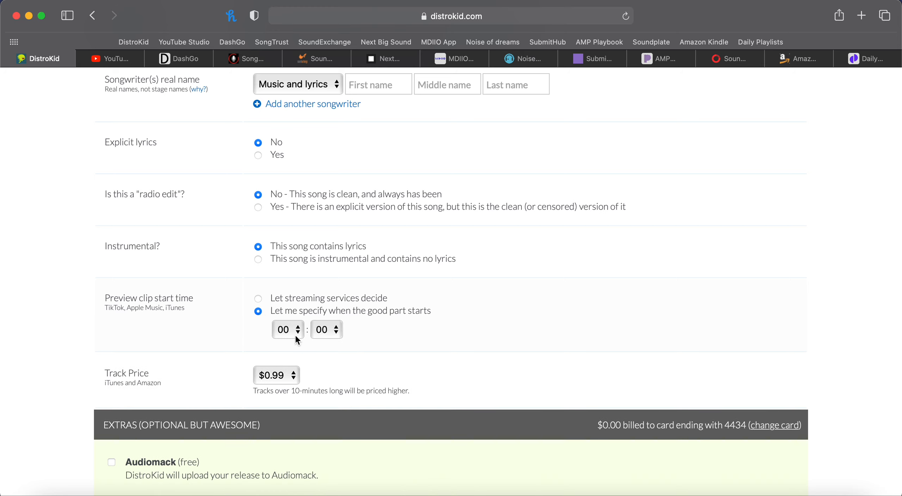
mouse_move(290, 372)
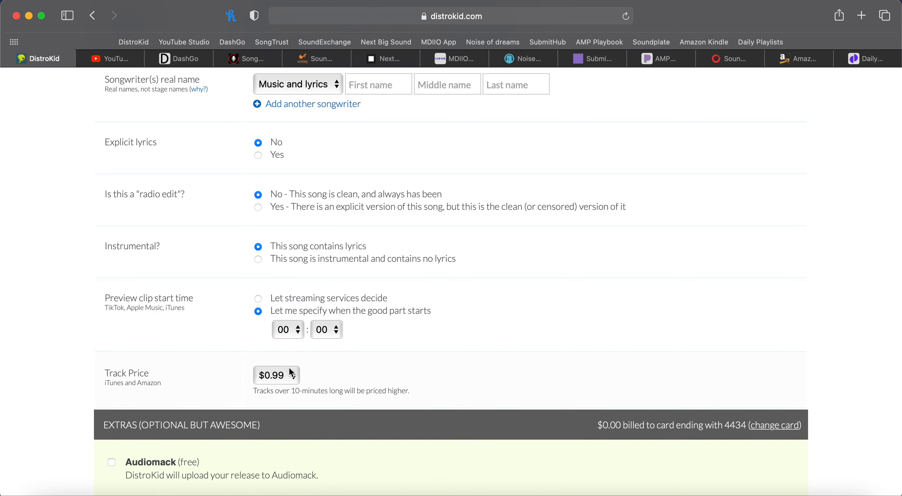
mouse_move(260, 300)
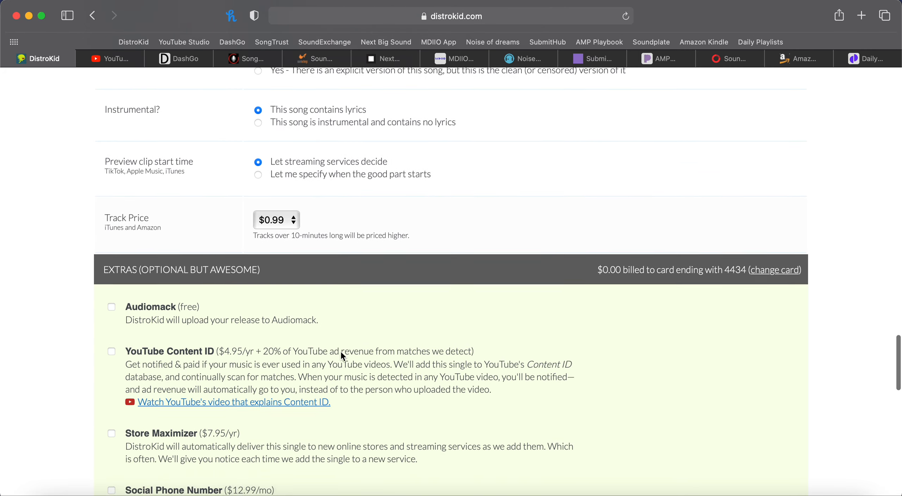
- Scroll past the unticked extras to the mandatory checkboxes and DONE button
scroll("down", 3)
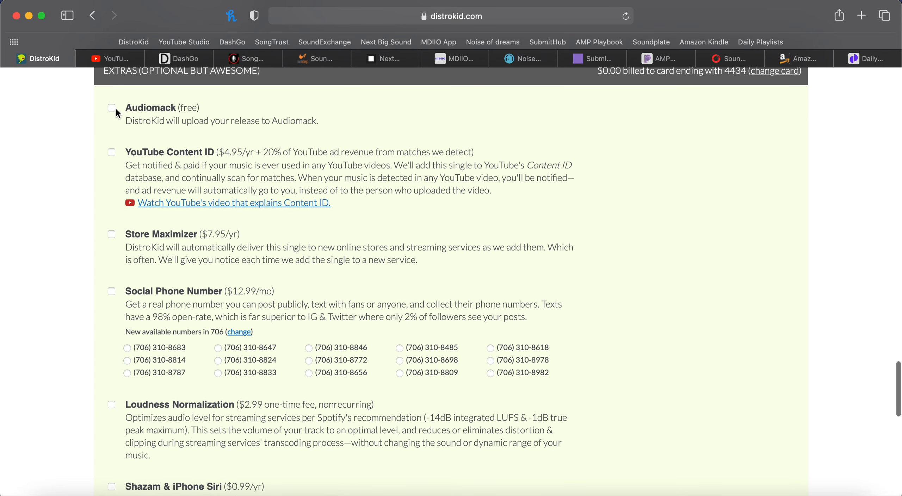
mouse_move(121, 114)
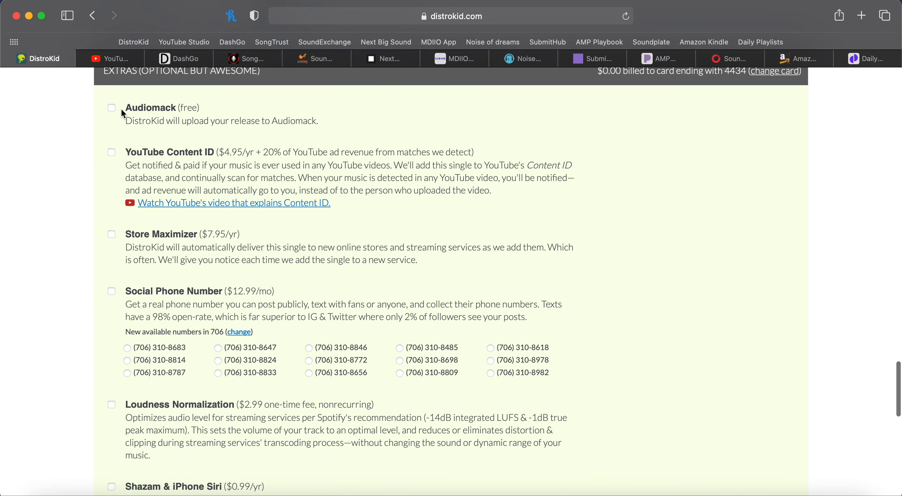
mouse_move(203, 159)
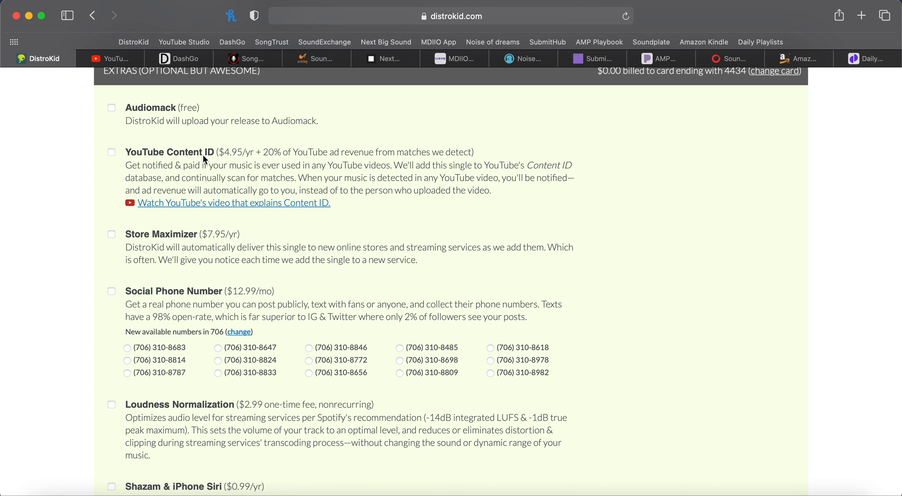
scroll("down", 3)
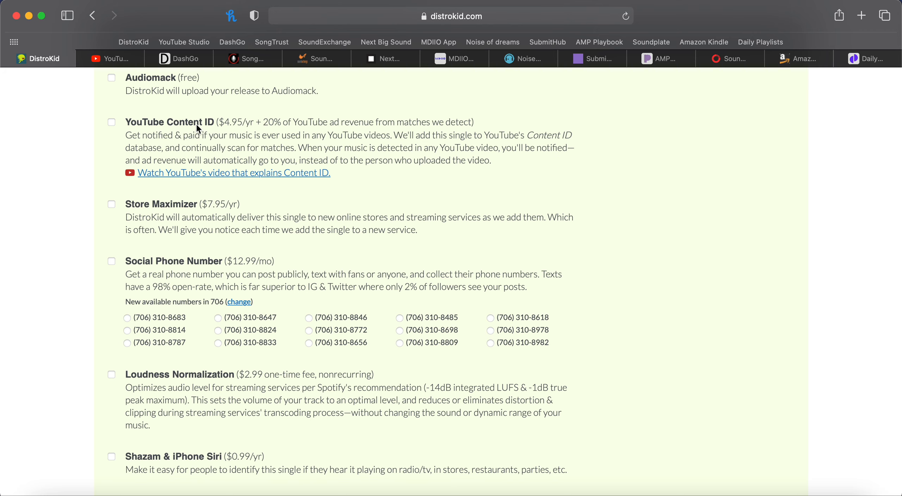
scroll("down", 3)
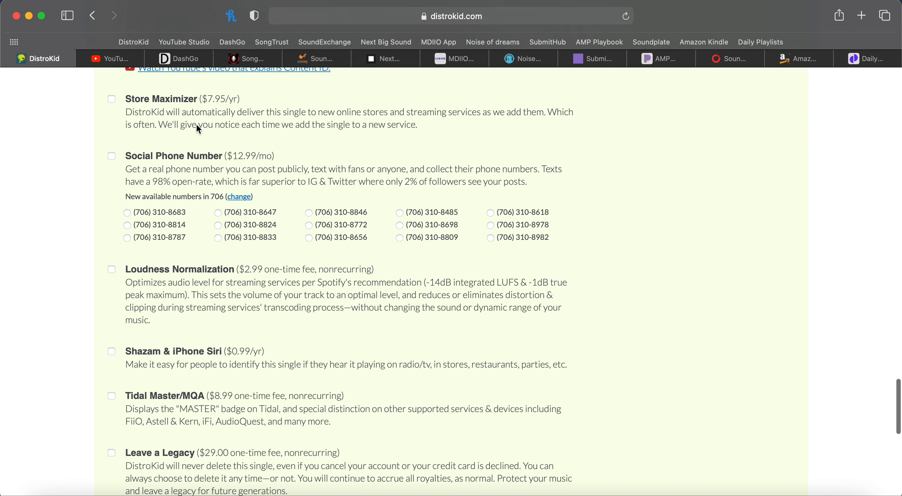
scroll("down", 3)
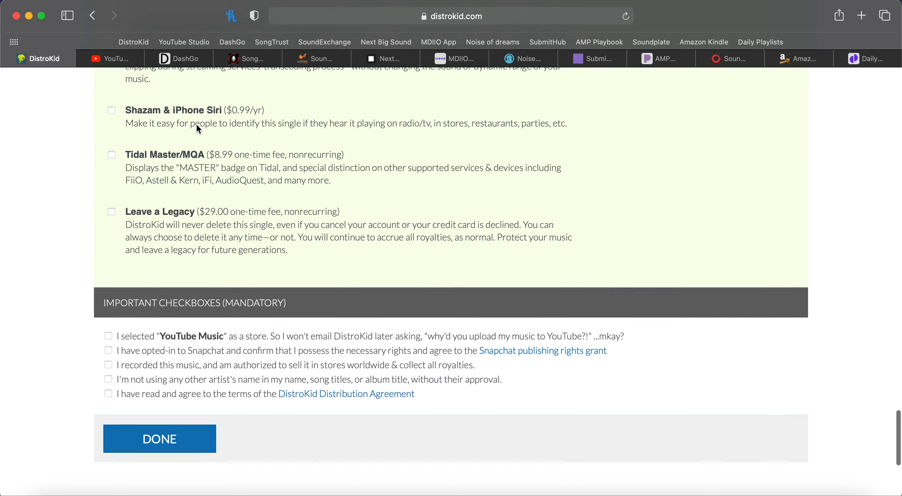
scroll("down", 3)
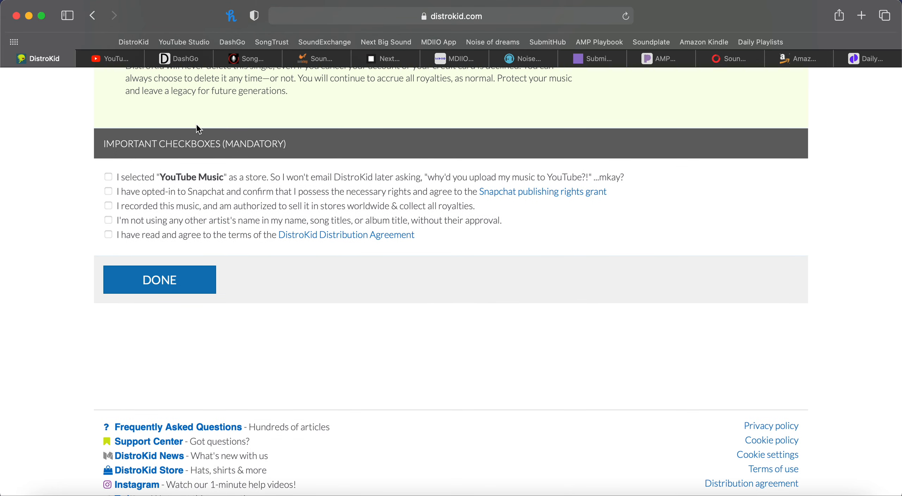